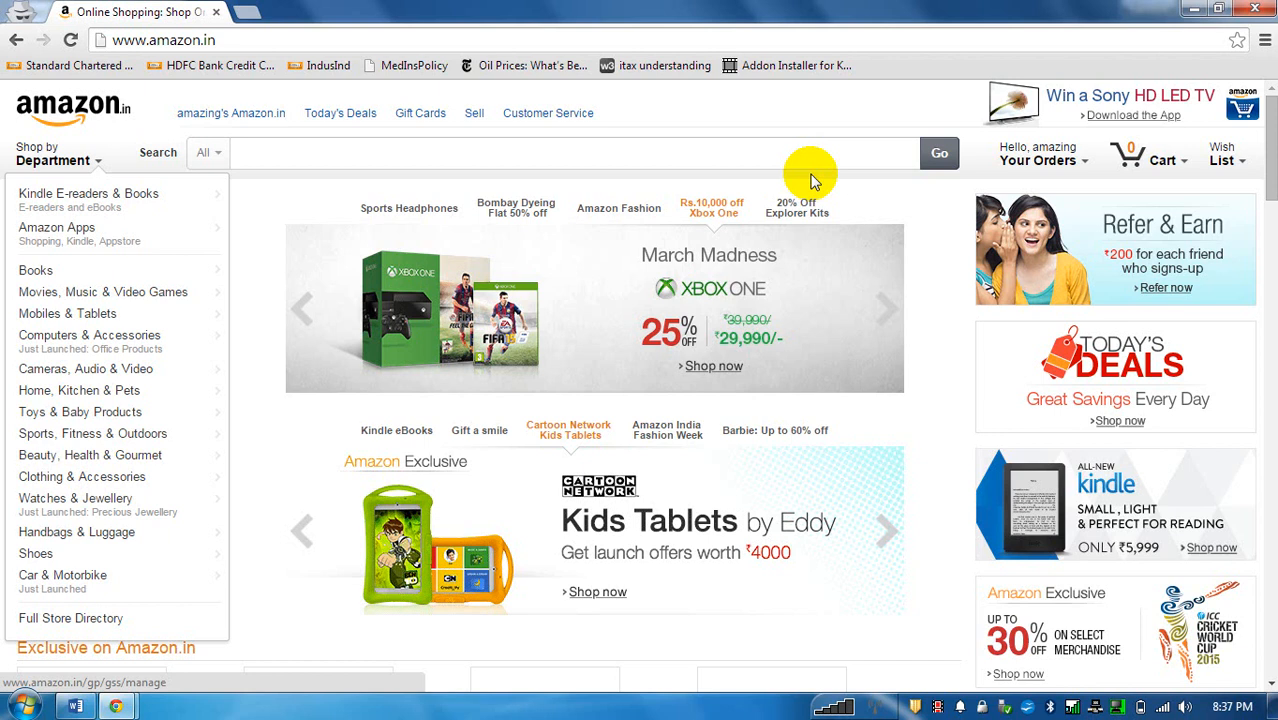
mouse_move(772, 148)
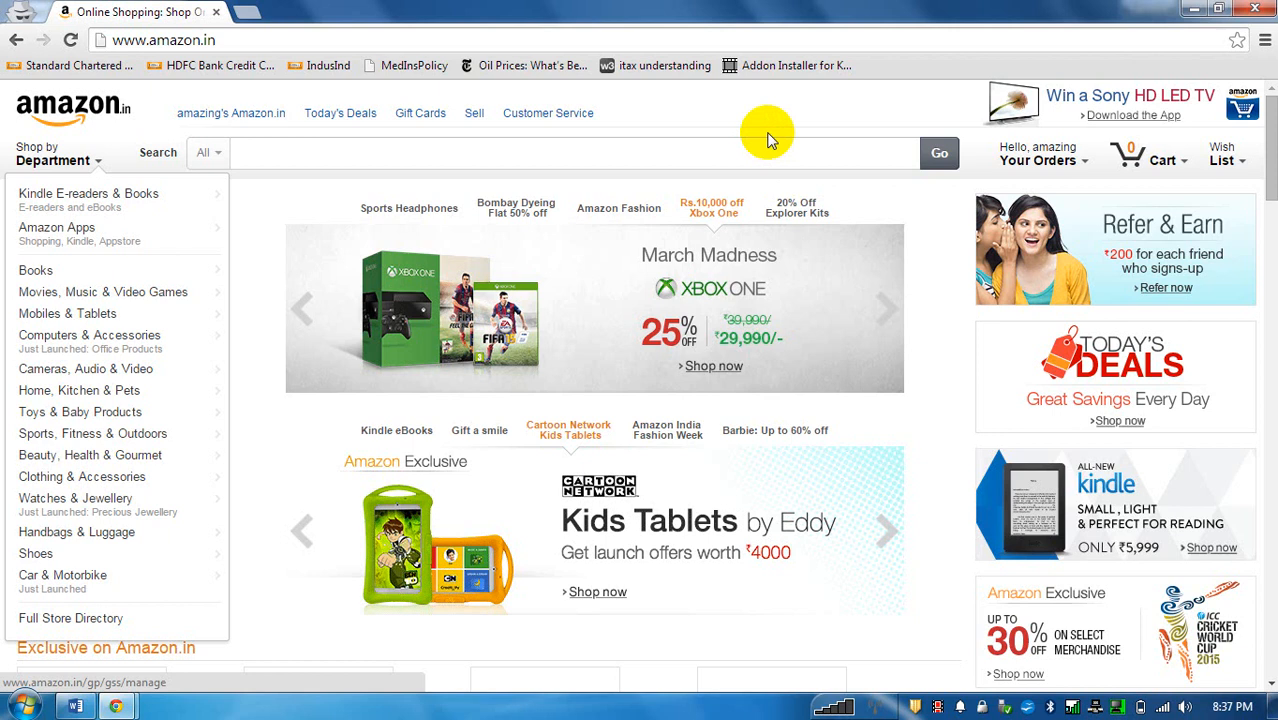
mouse_move(388, 304)
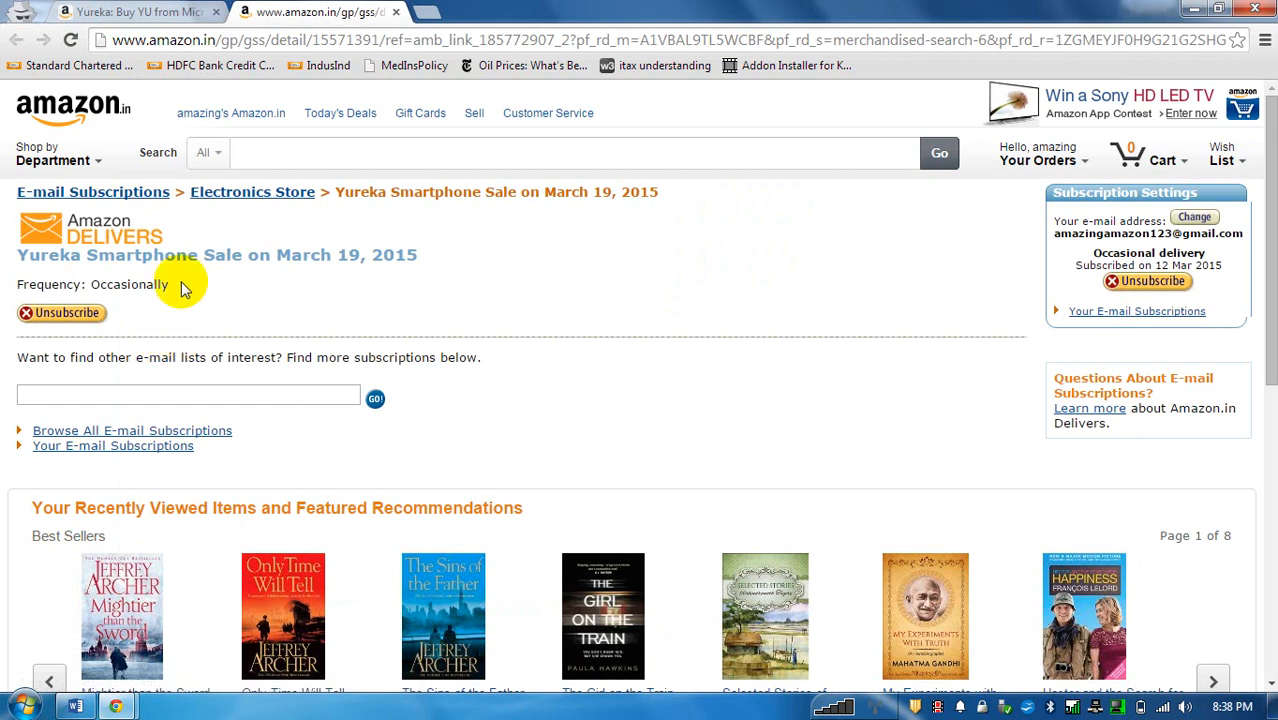
mouse_move(90, 312)
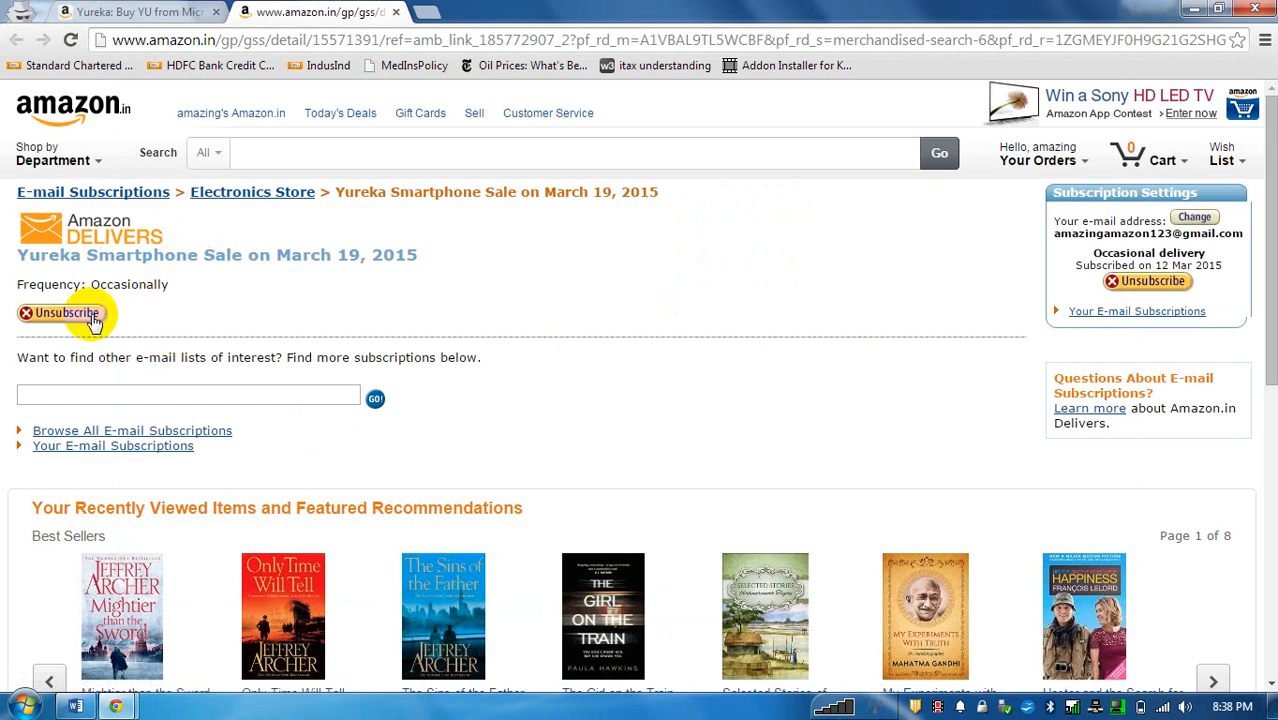
mouse_move(78, 324)
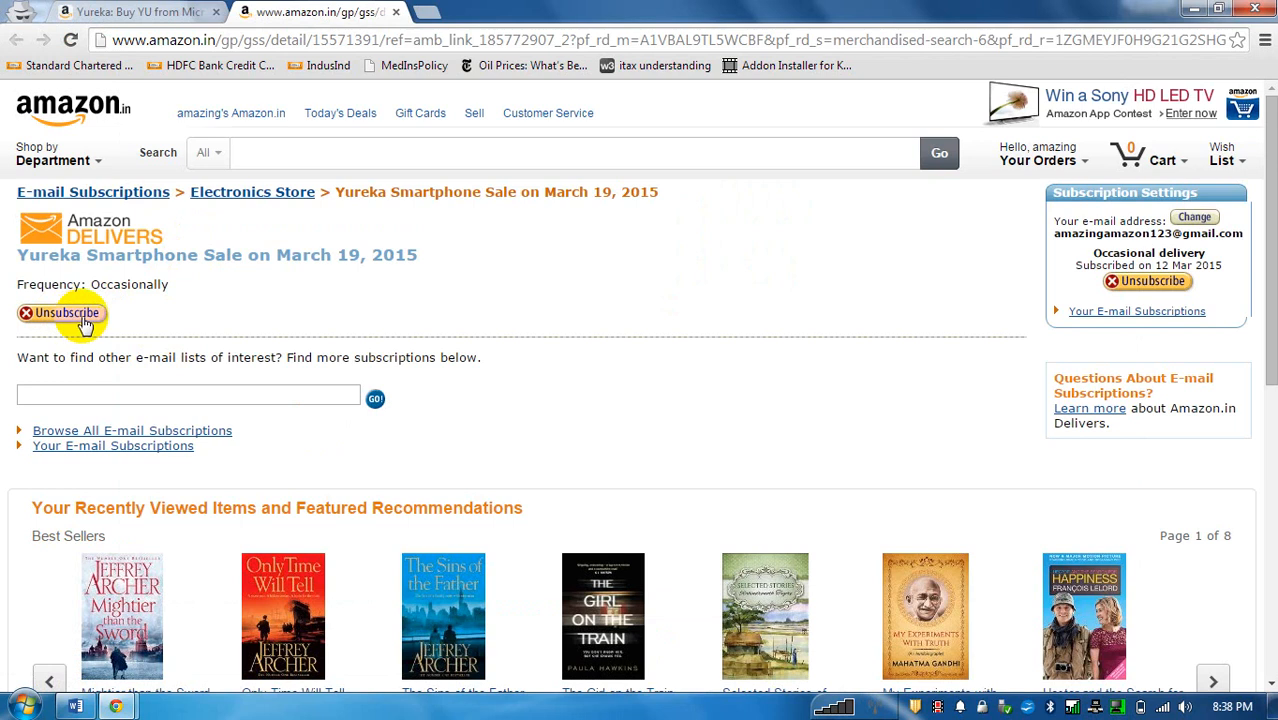
mouse_move(1094, 320)
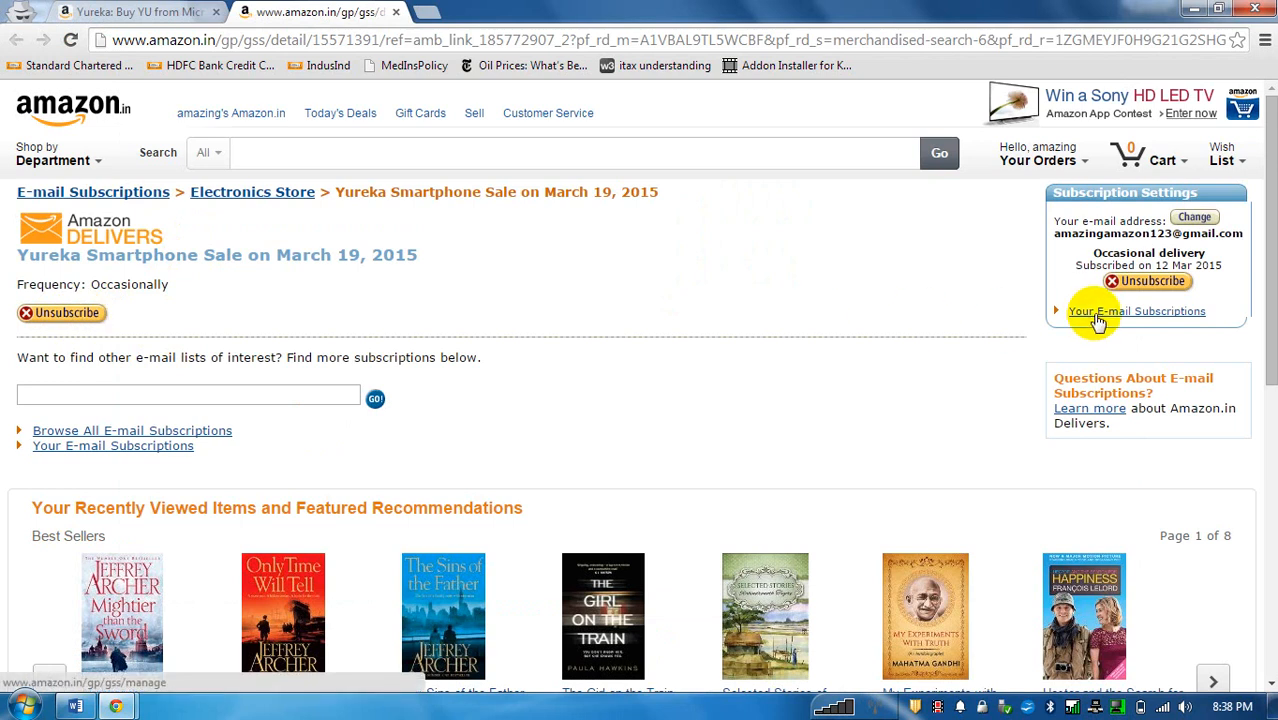
Show the Your E-mail Subscriptions list containing the Yureka Smartphone Sale subscription.
click(1100, 312)
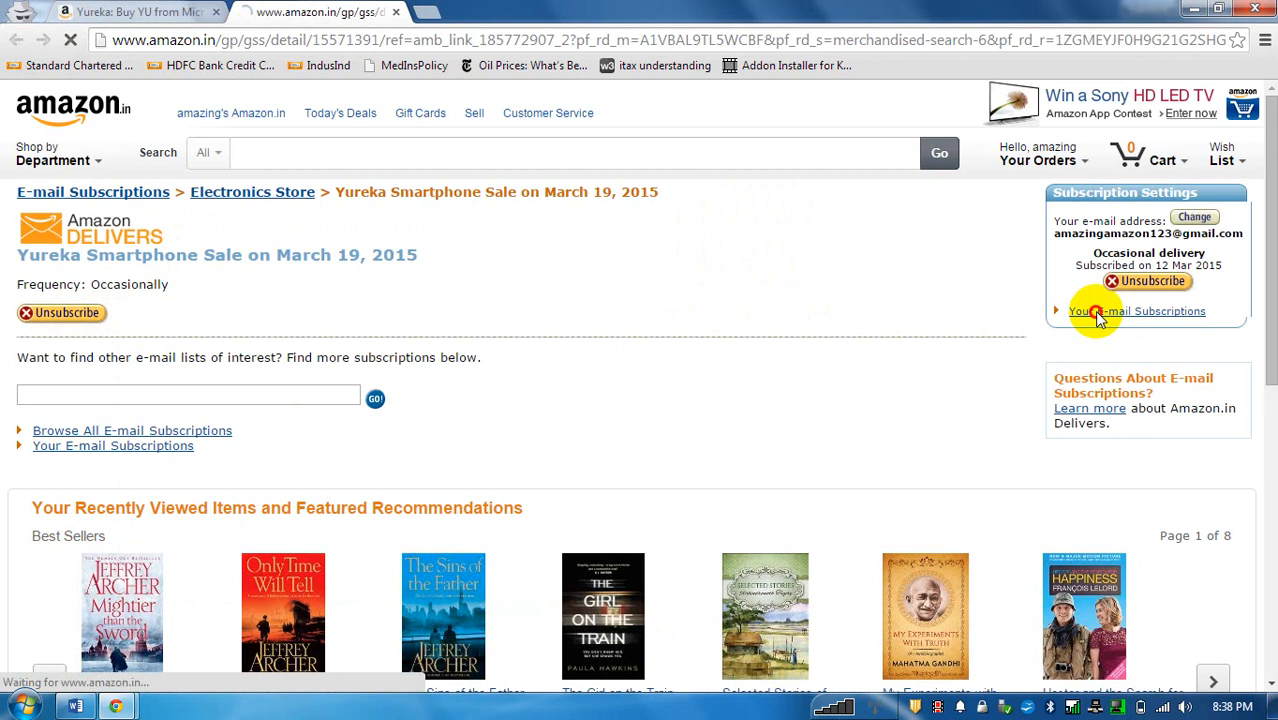
click(1136, 312)
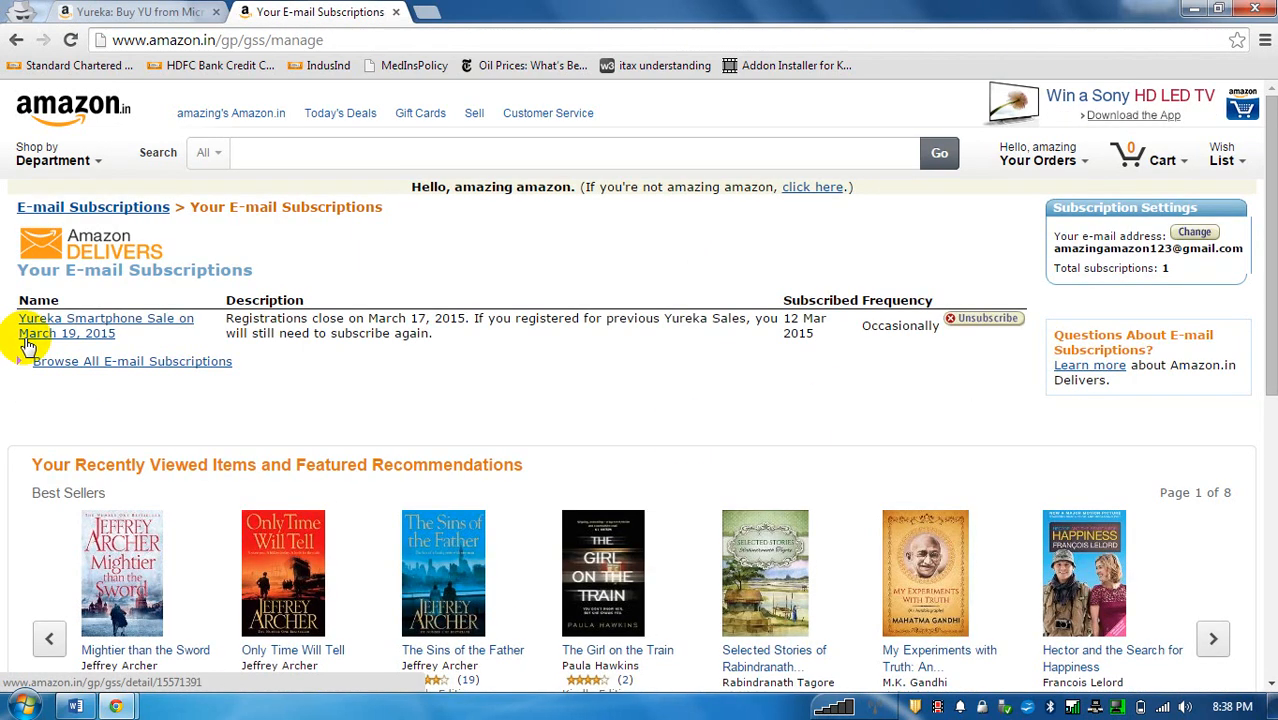
mouse_move(100, 342)
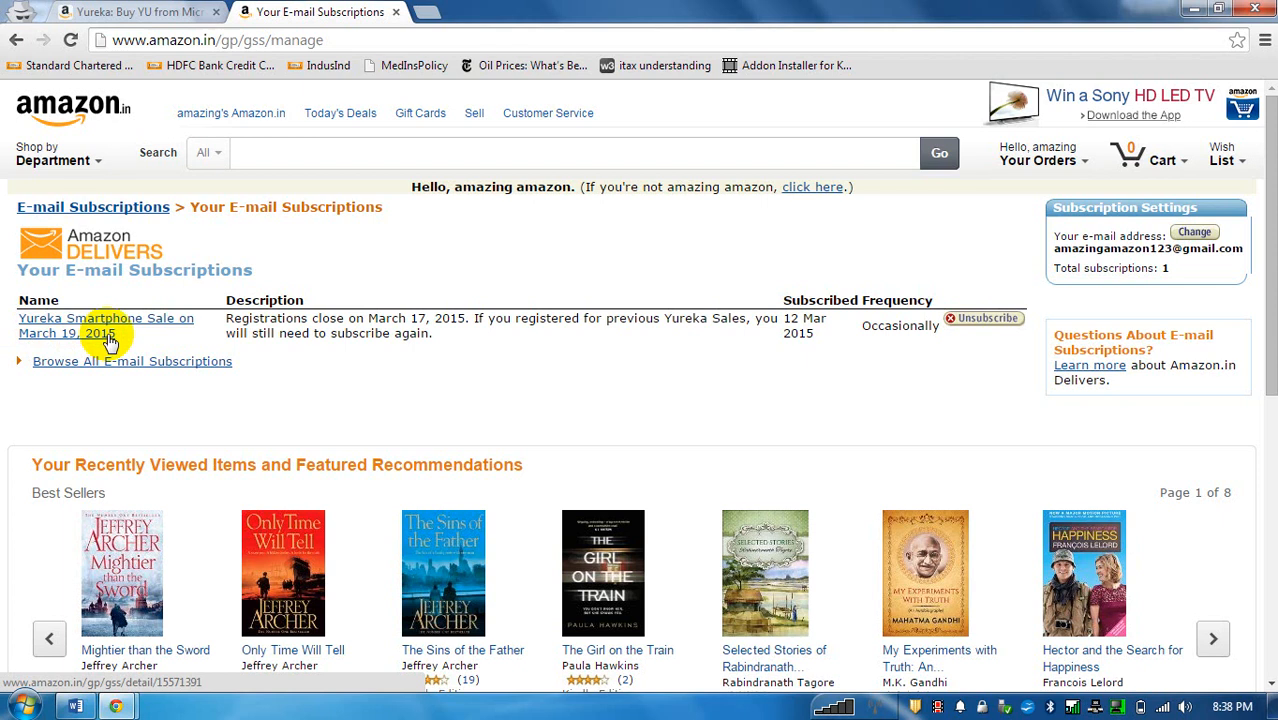
mouse_move(192, 232)
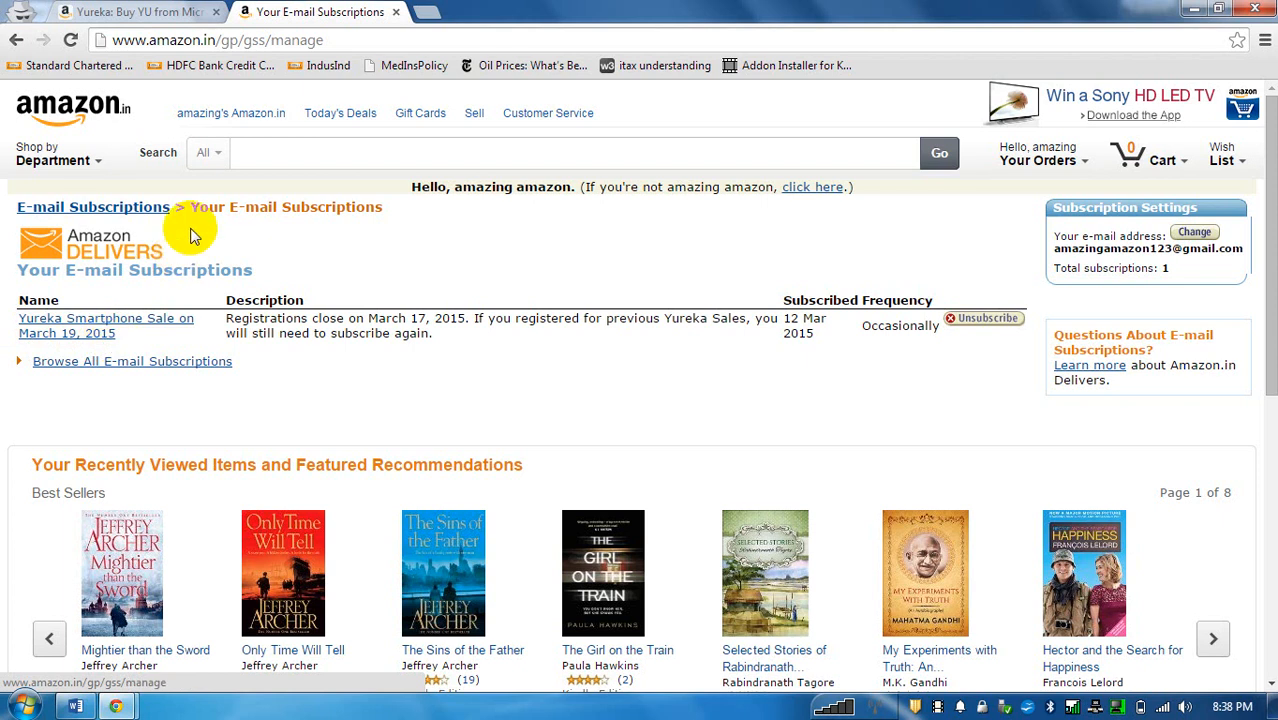
click(130, 12)
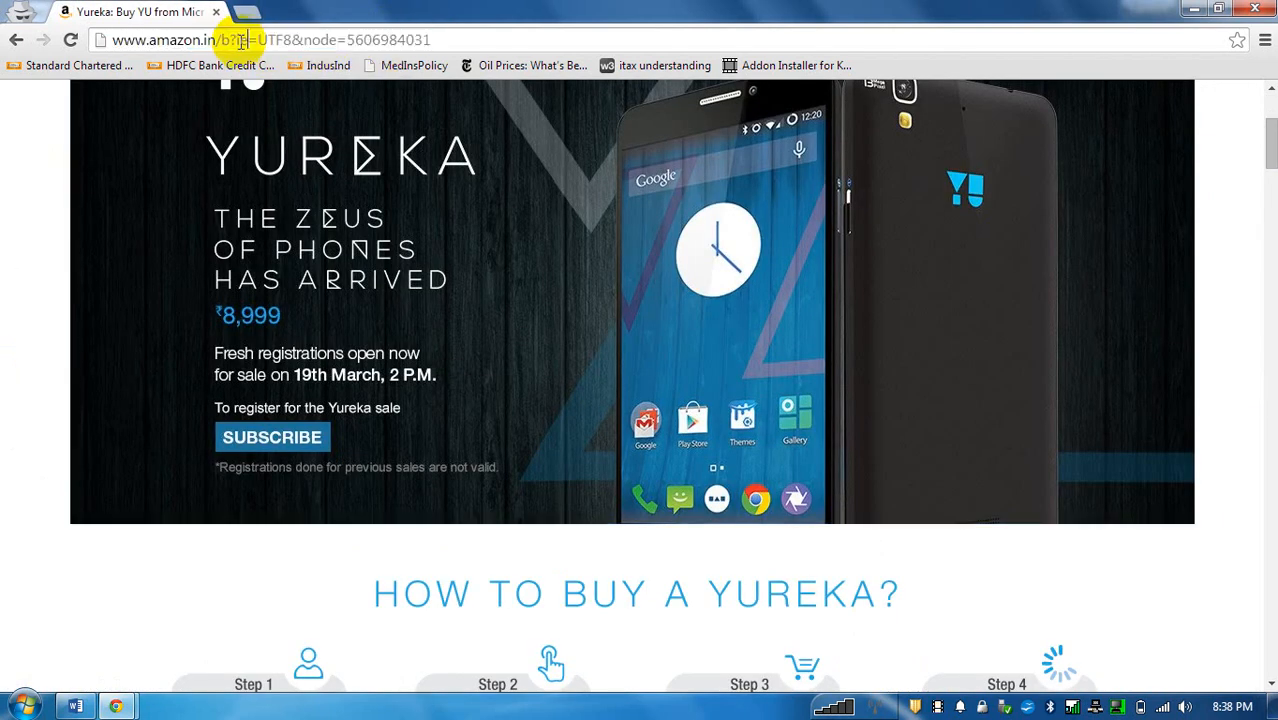
text(www.amazon.in/yu)
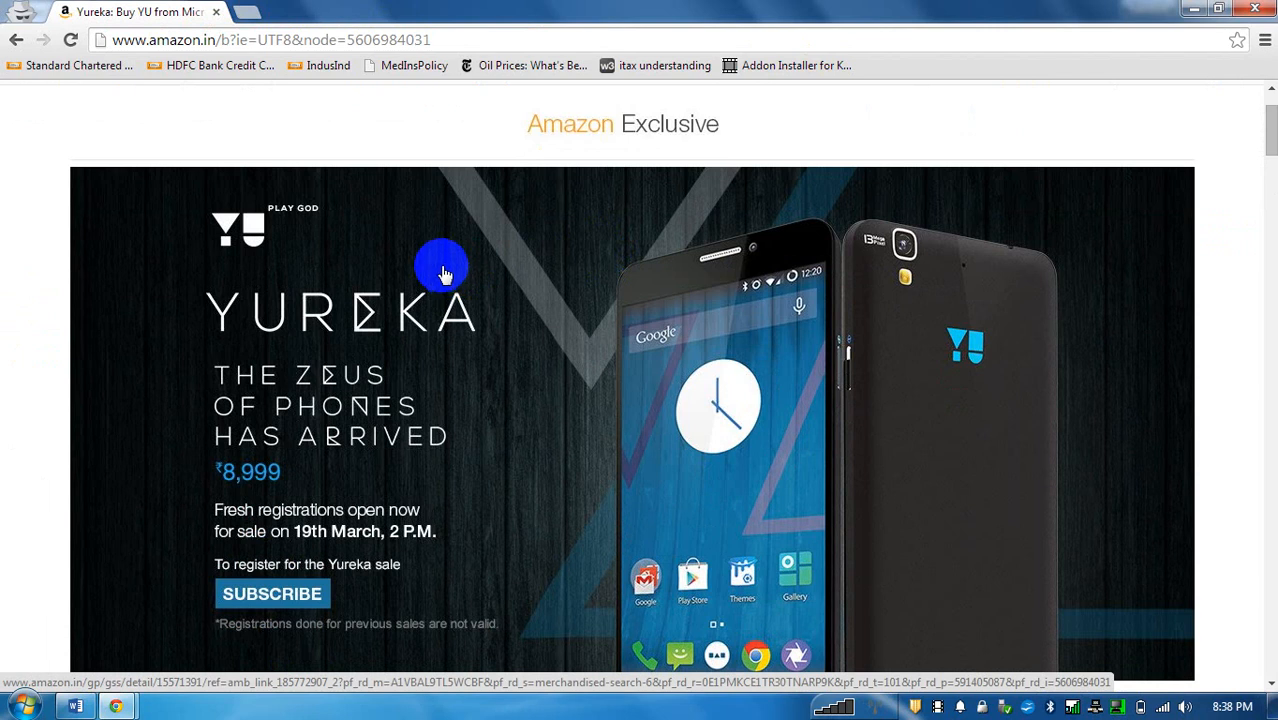
mouse_move(448, 278)
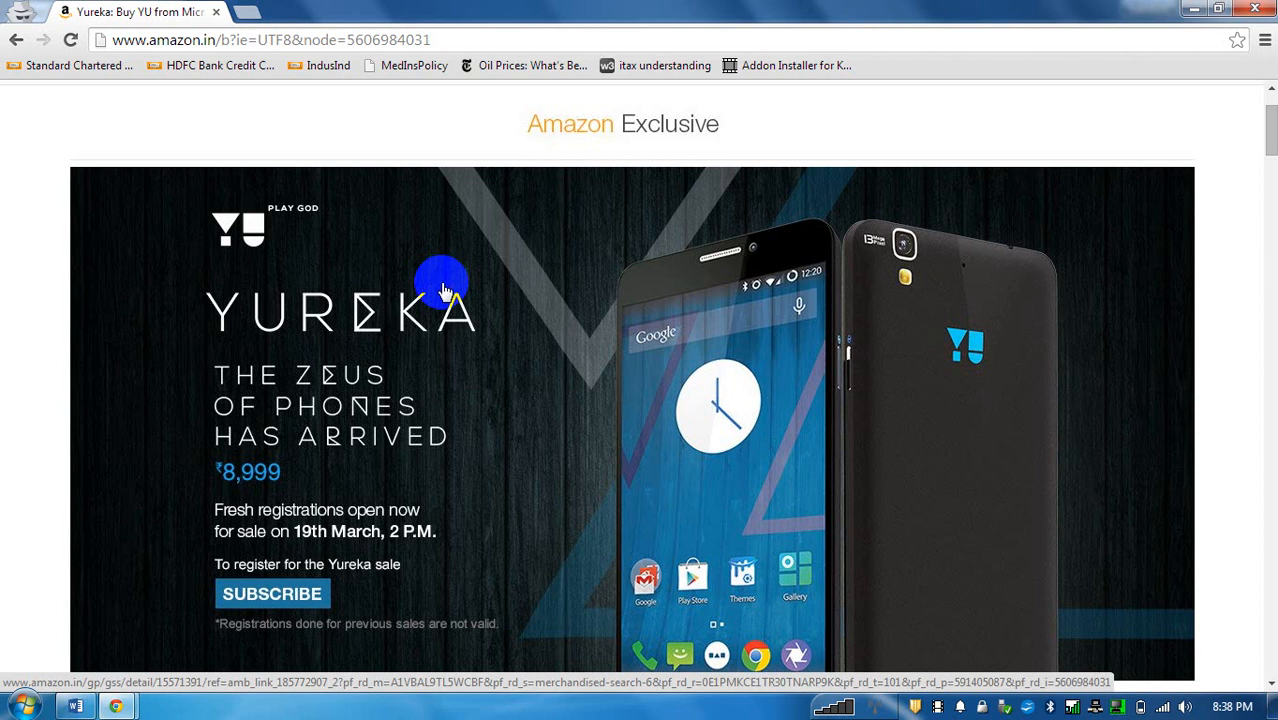
mouse_move(444, 296)
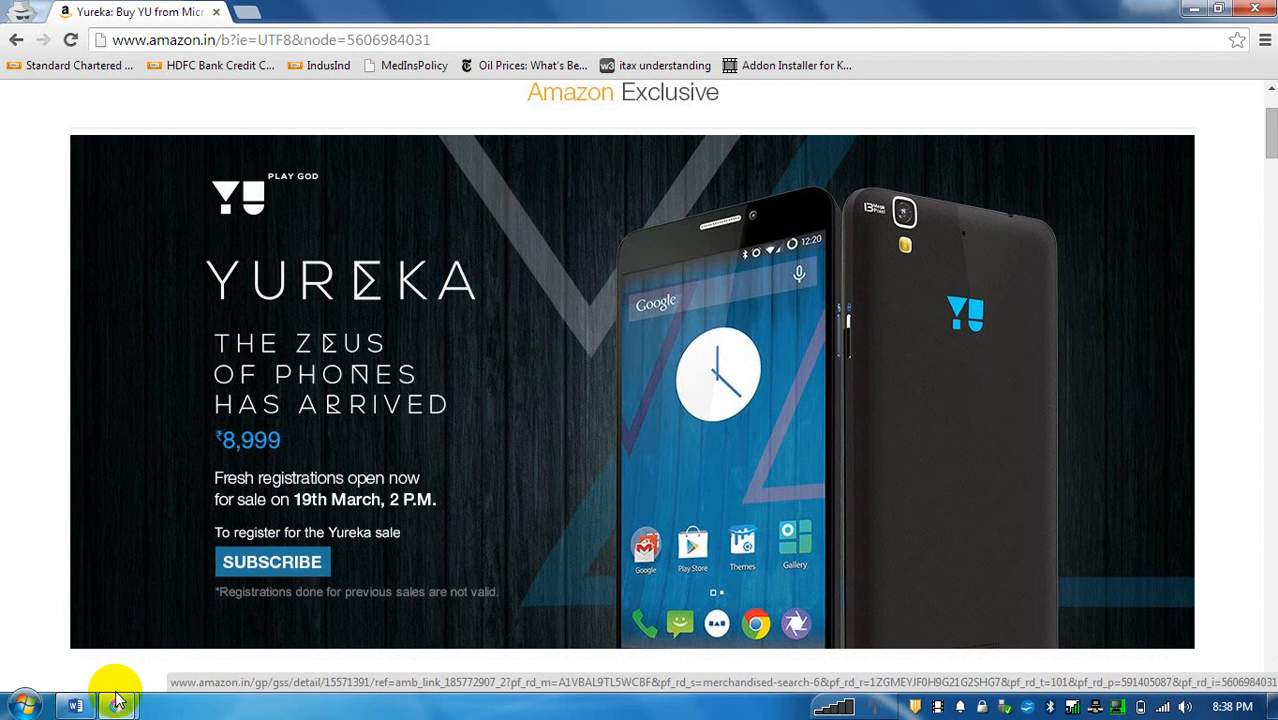
Switch to yu.doc in Word with the two Yu Yureka deal screenshots.
click(74, 704)
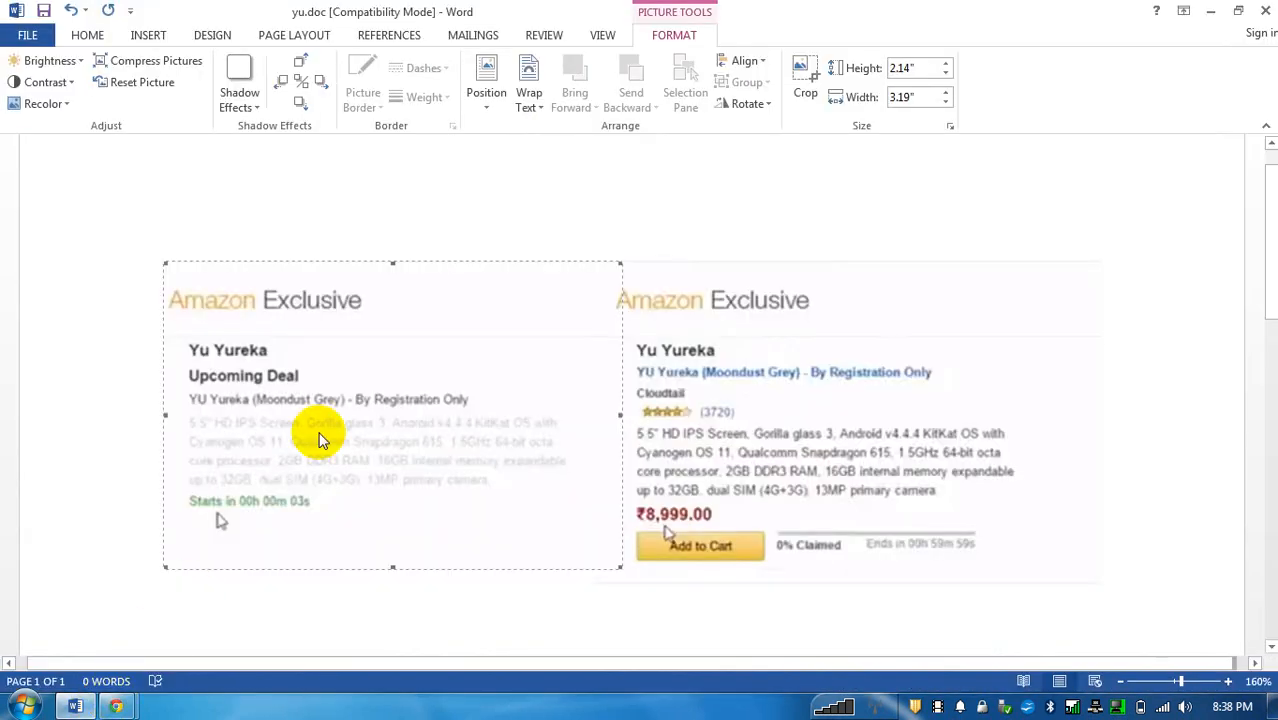
mouse_move(352, 420)
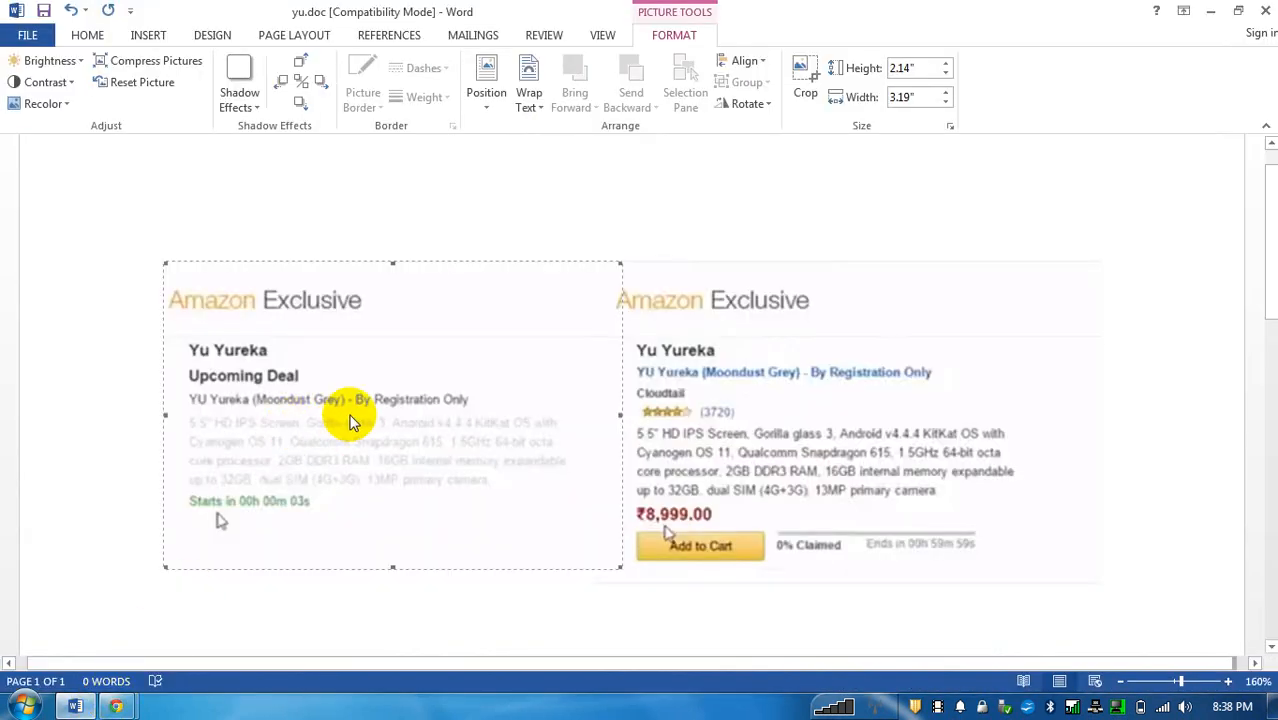
mouse_move(536, 452)
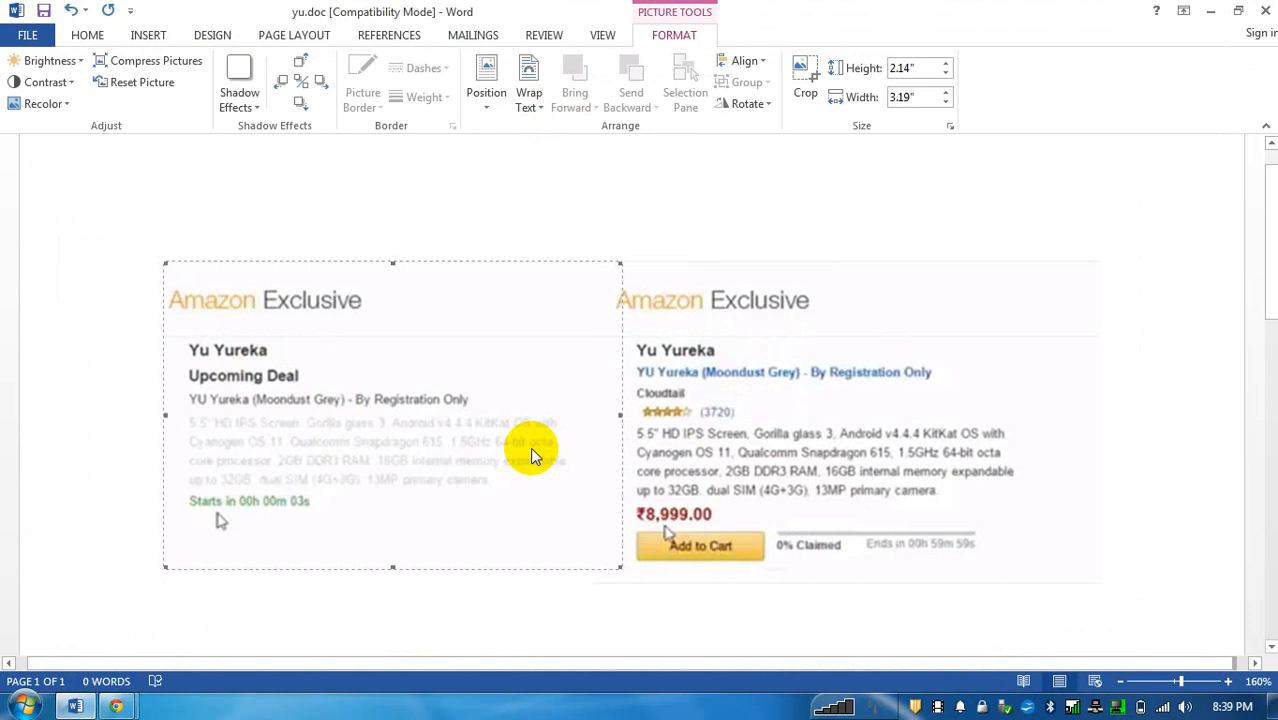
mouse_move(290, 528)
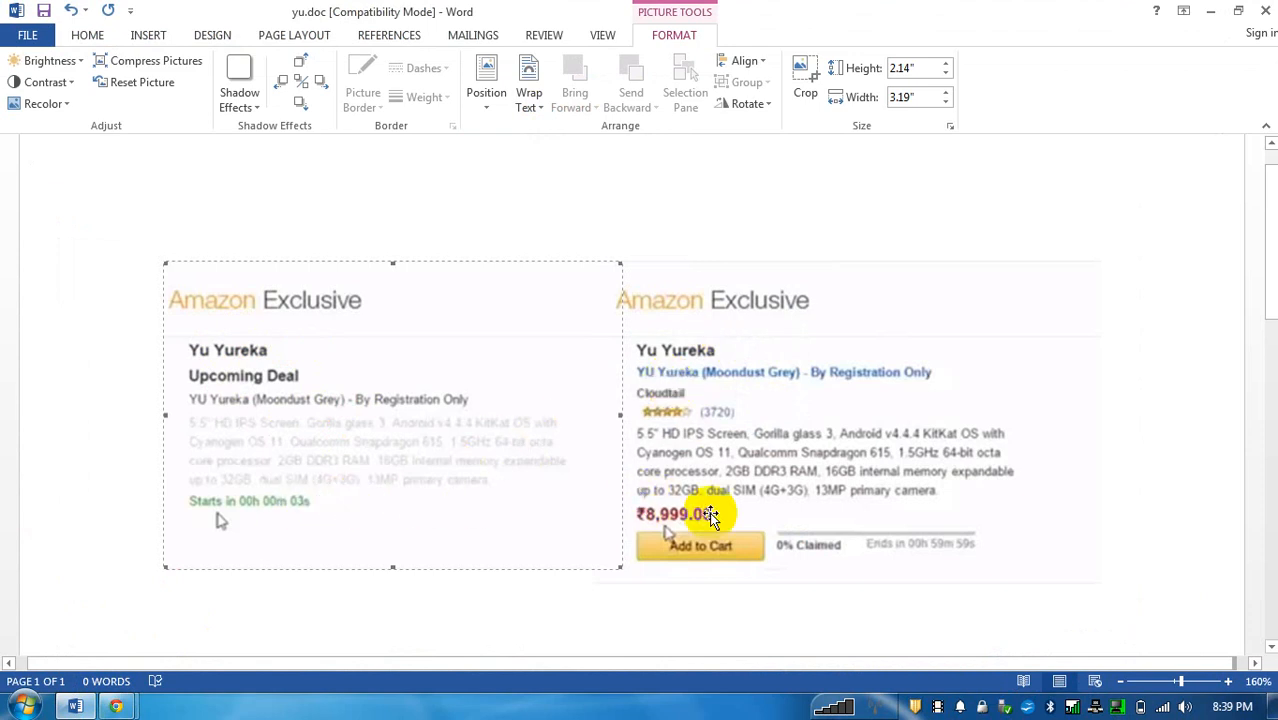
mouse_move(708, 550)
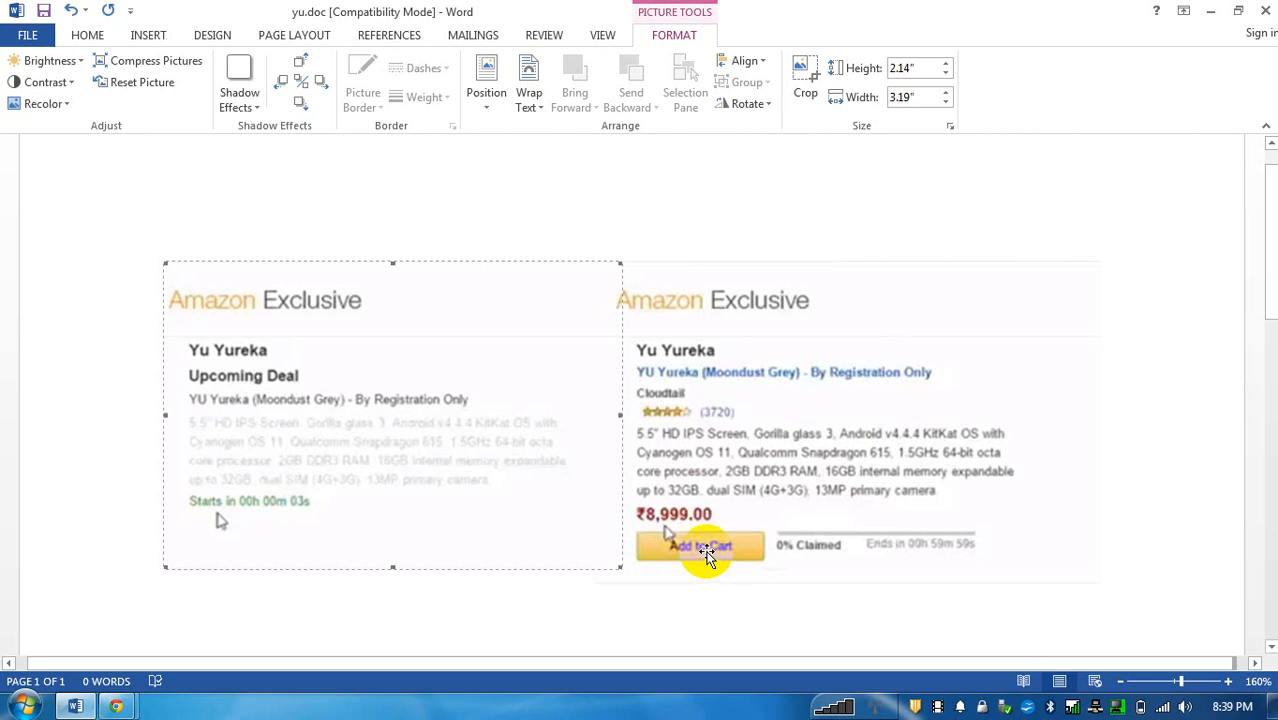
mouse_move(618, 552)
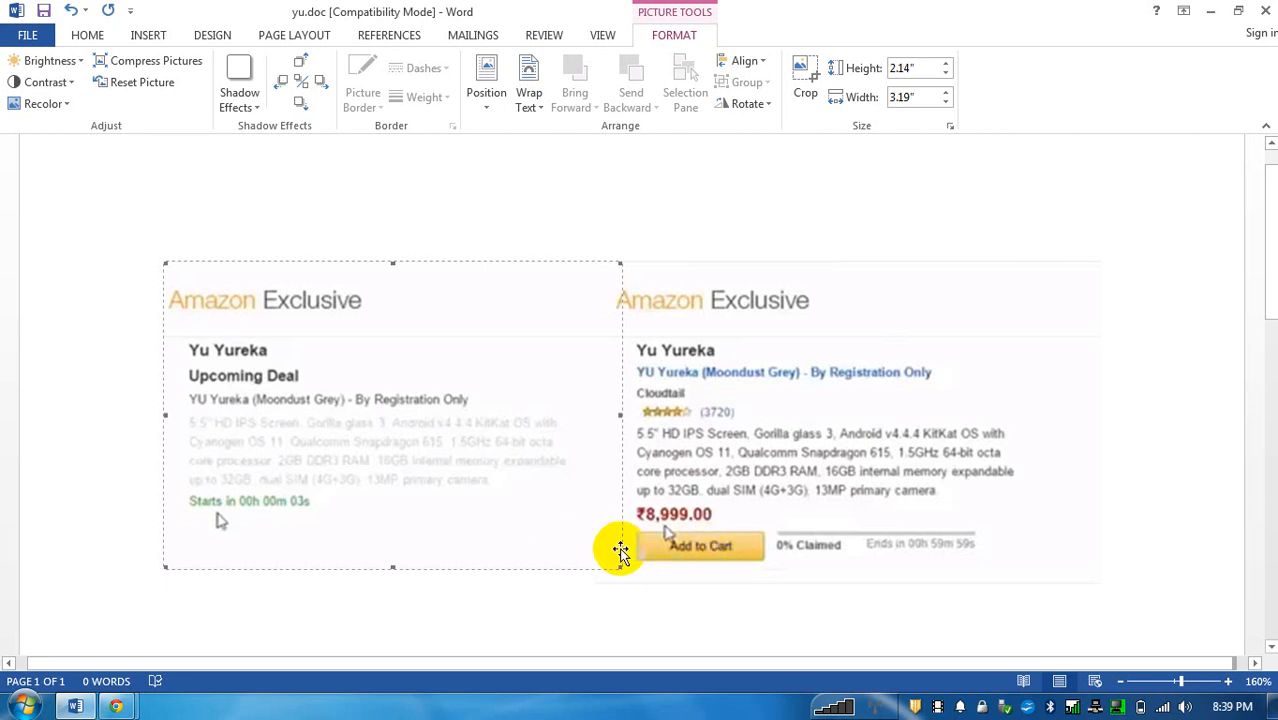
mouse_move(696, 550)
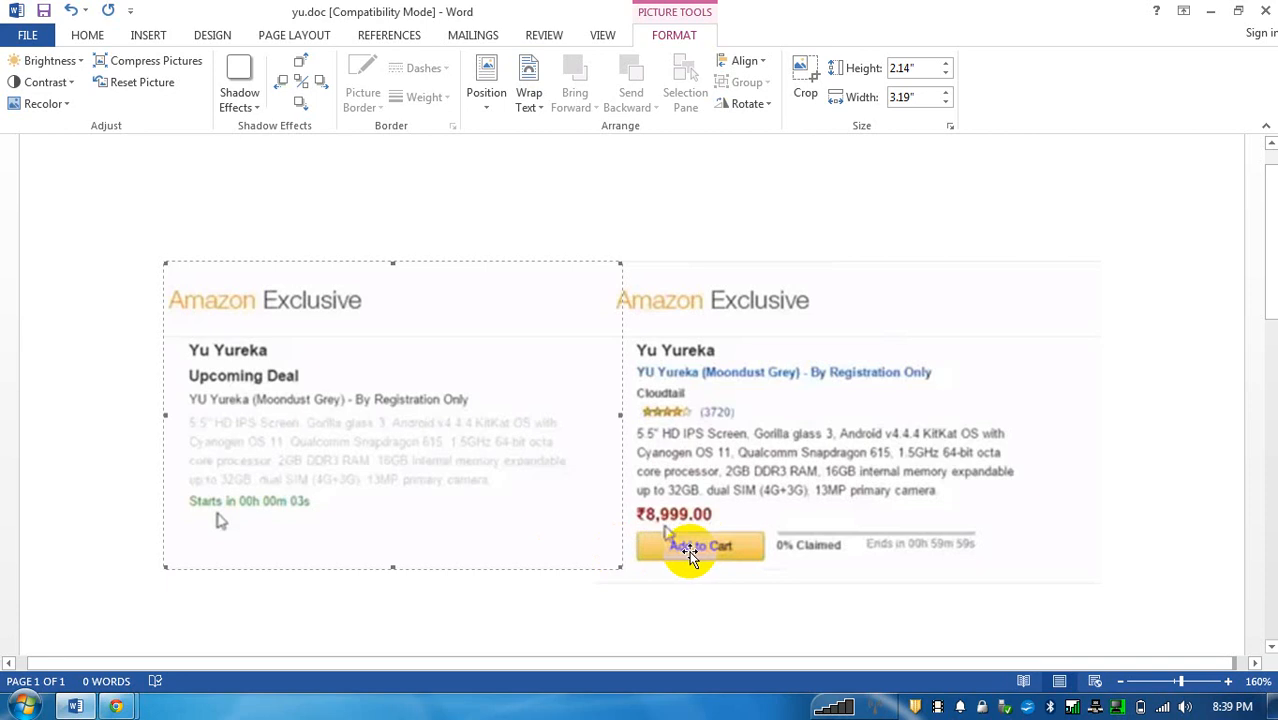
mouse_move(606, 556)
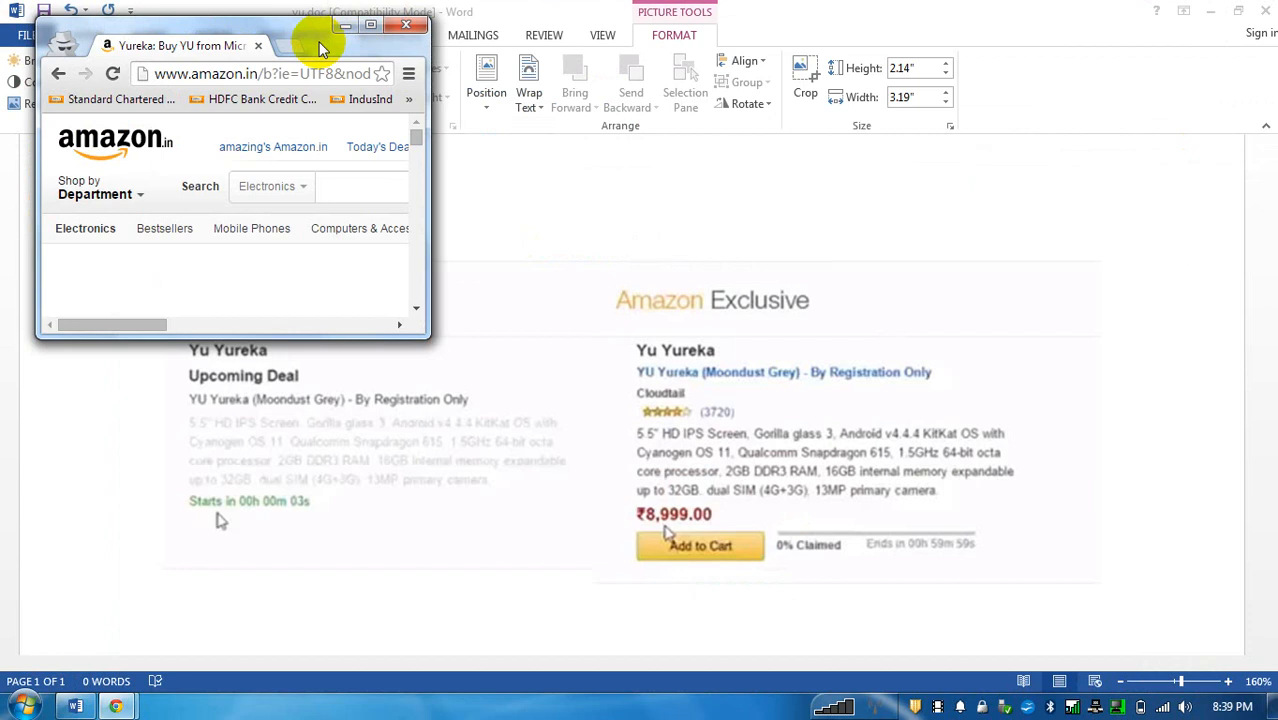
mouse_move(210, 72)
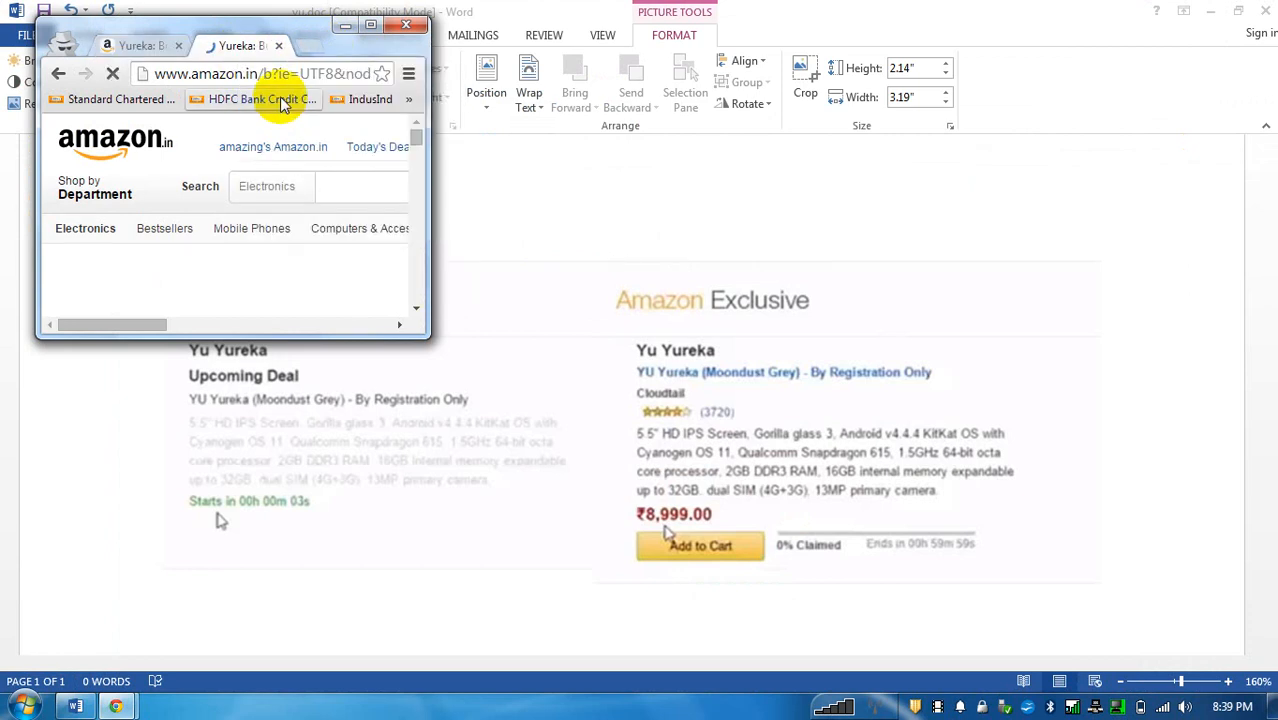
Duplicate the Yureka sale tab into additional Chrome windows for the 2x2 grid.
right_click(600, 44)
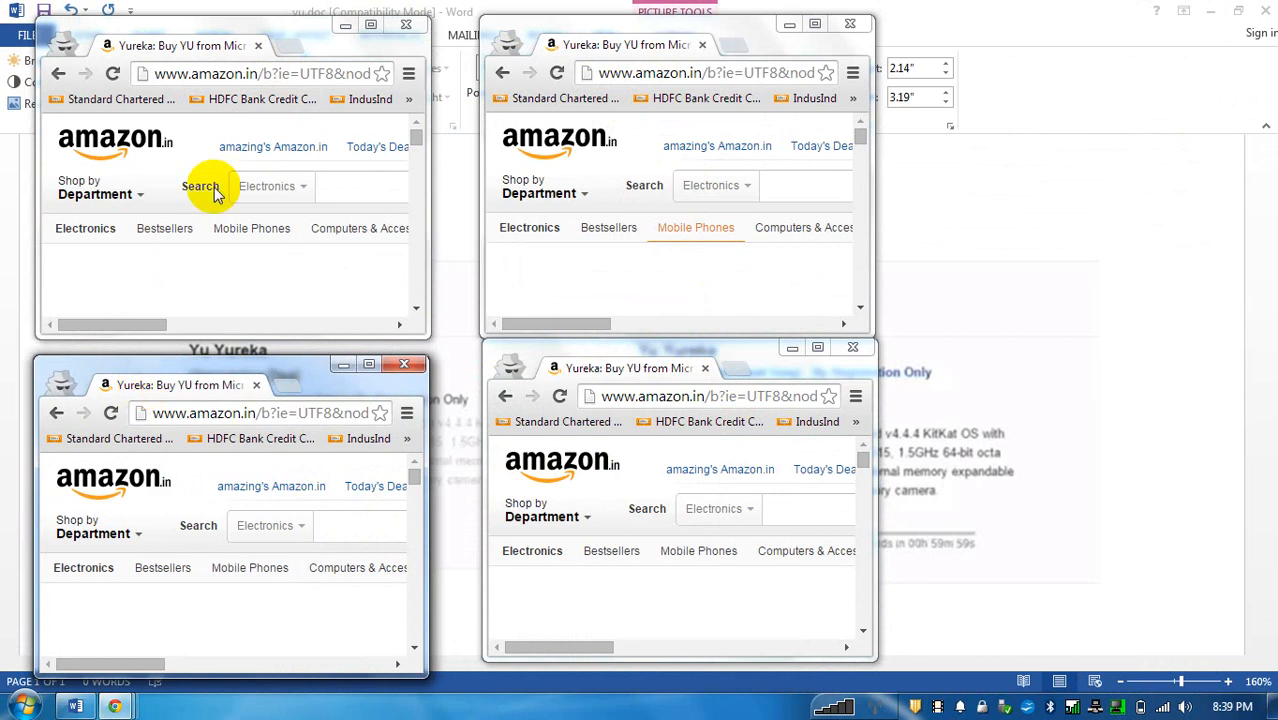
mouse_move(548, 584)
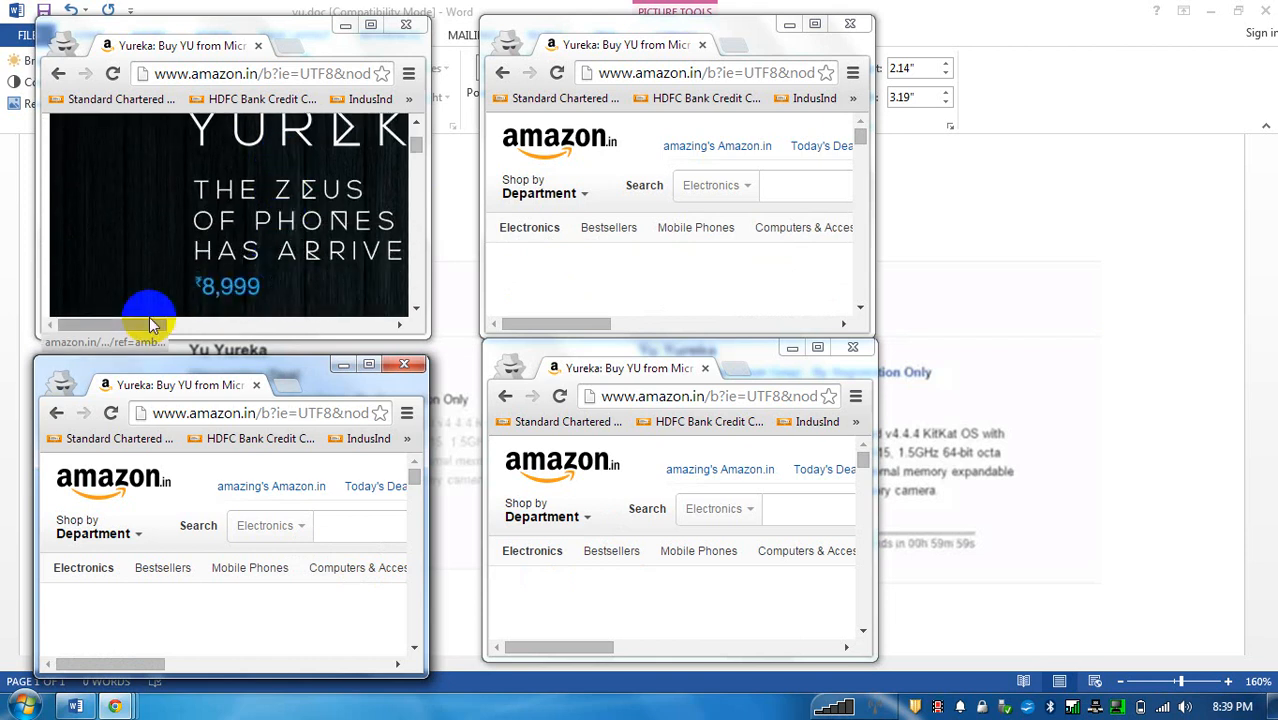
scroll(down, 3)
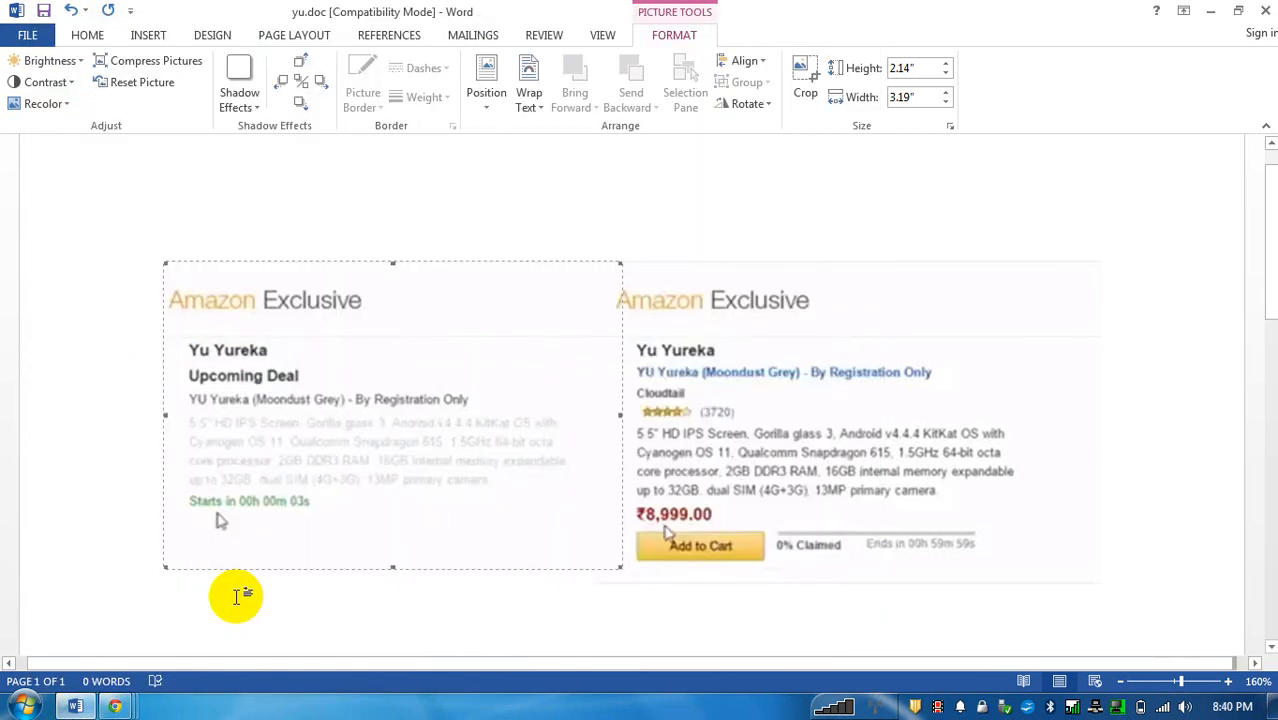
mouse_move(388, 368)
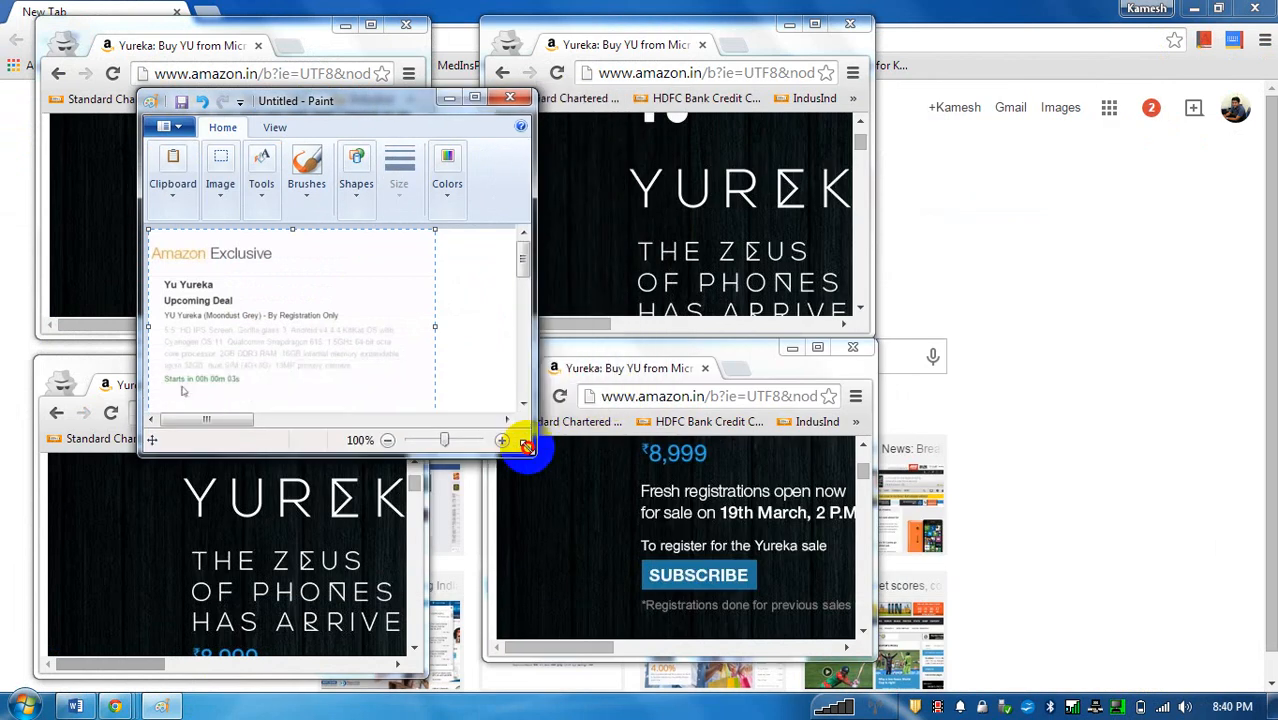
Compare the Paint Add to Cart screenshot against the top-left browser and restore the tiled Chrome windows.
drag(296, 100, 268, 10)
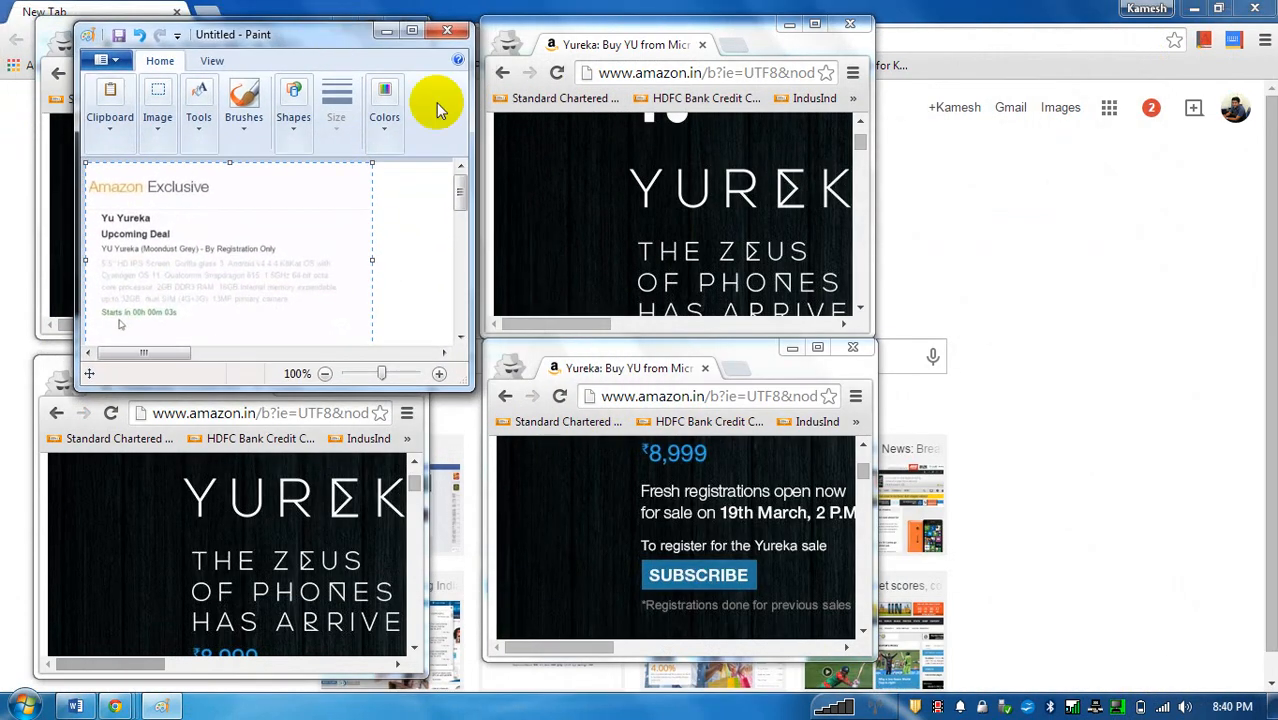
mouse_move(510, 560)
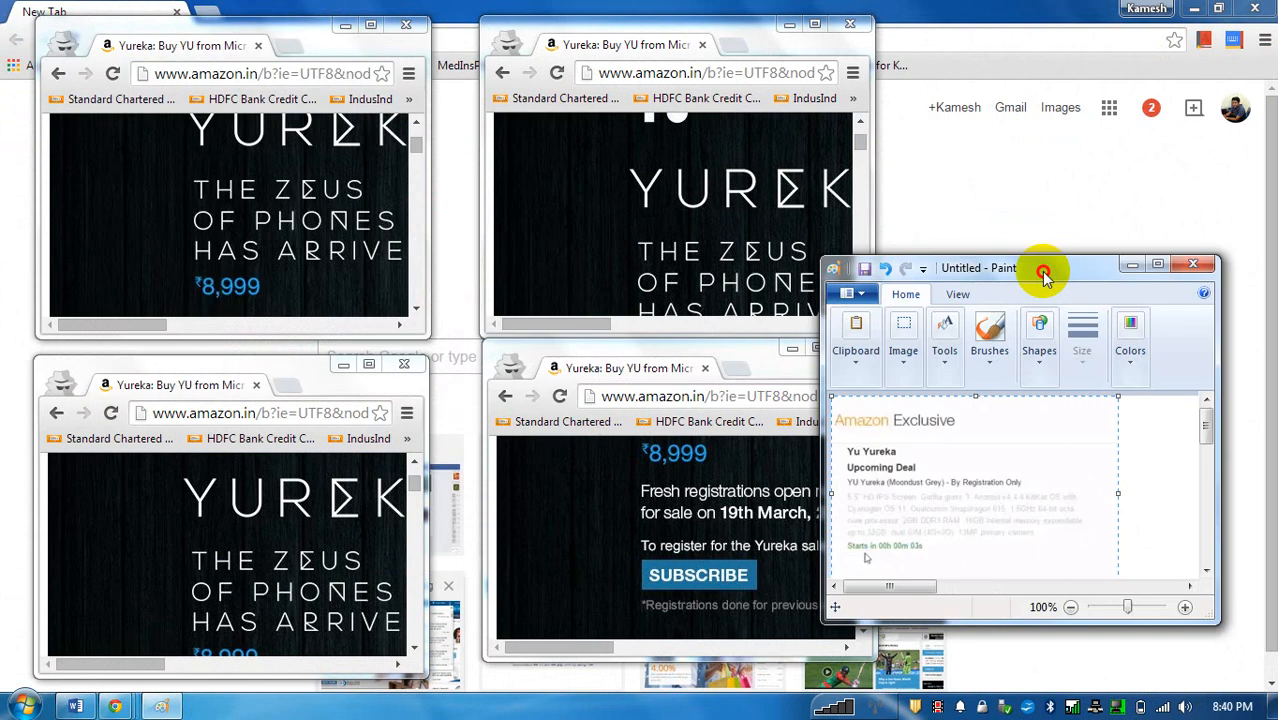
drag(1044, 268, 1060, 284)
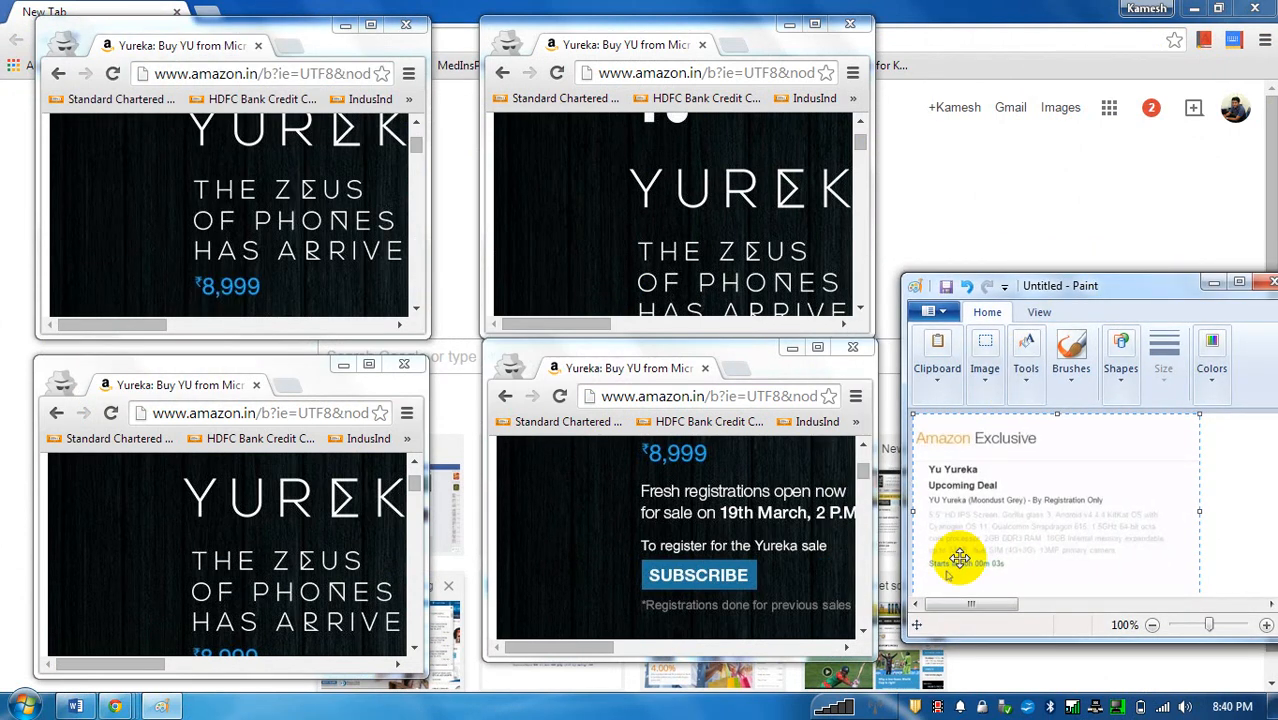
mouse_move(972, 586)
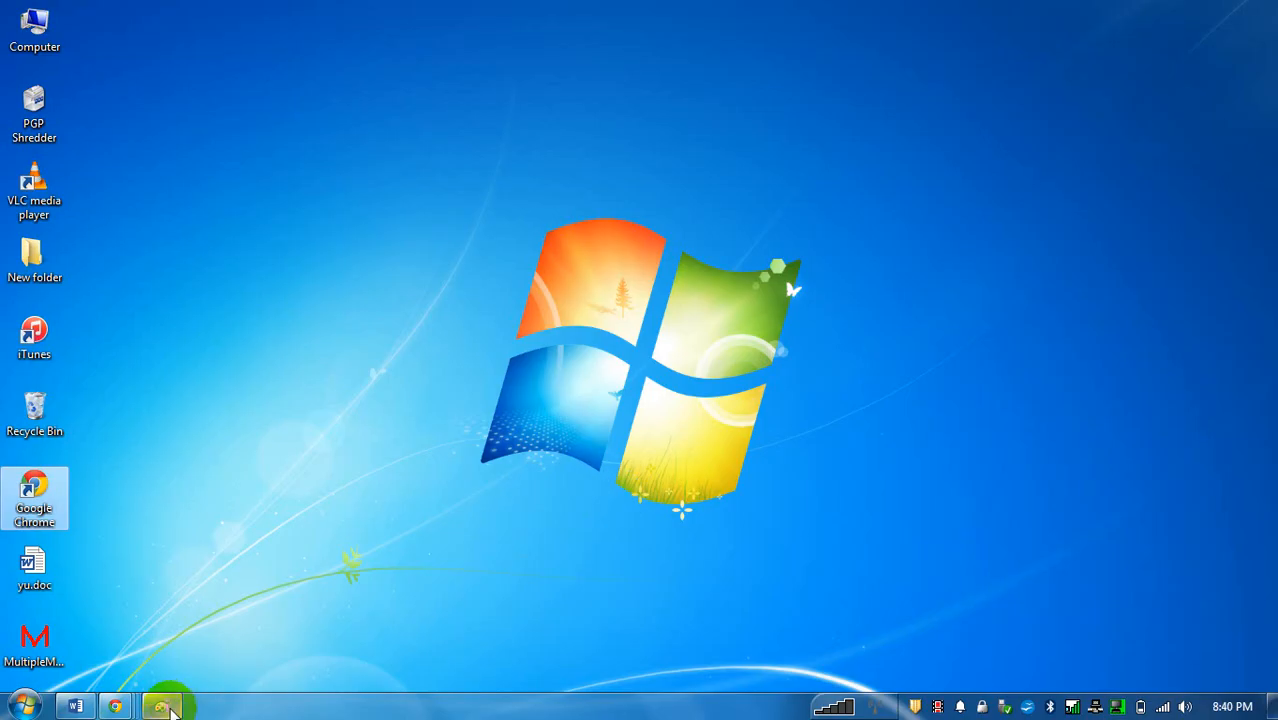
click(162, 704)
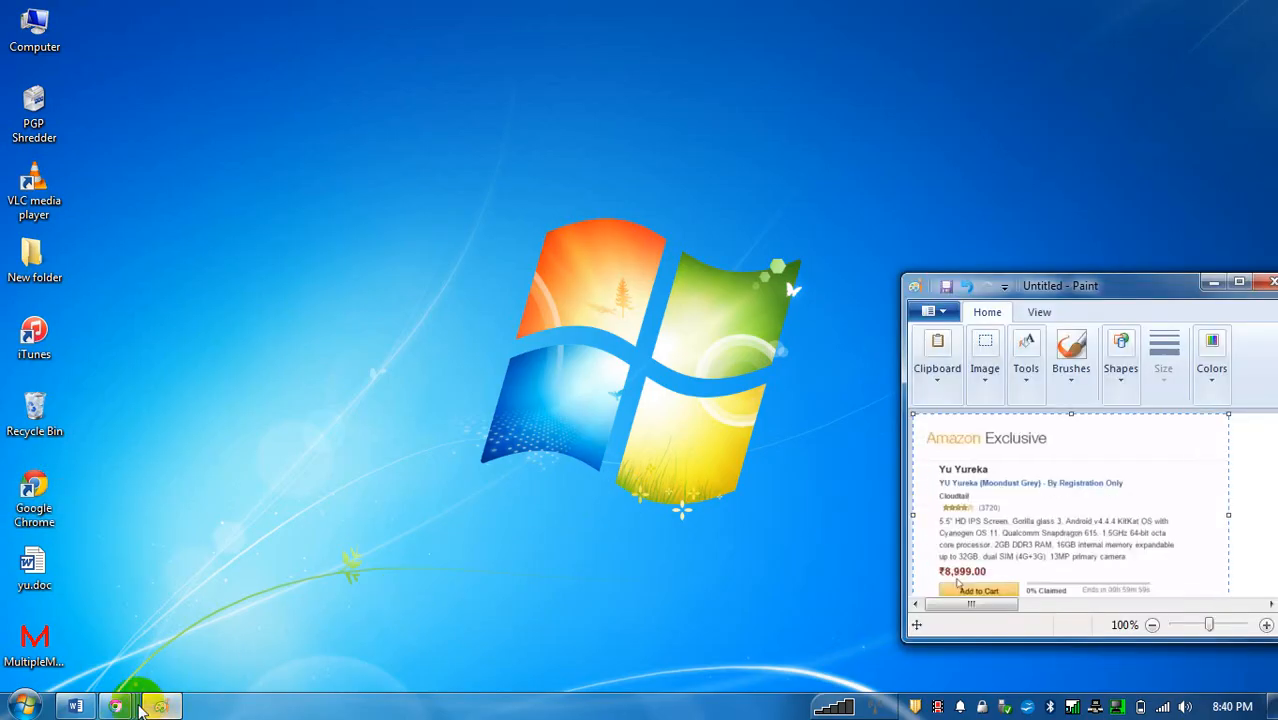
click(122, 704)
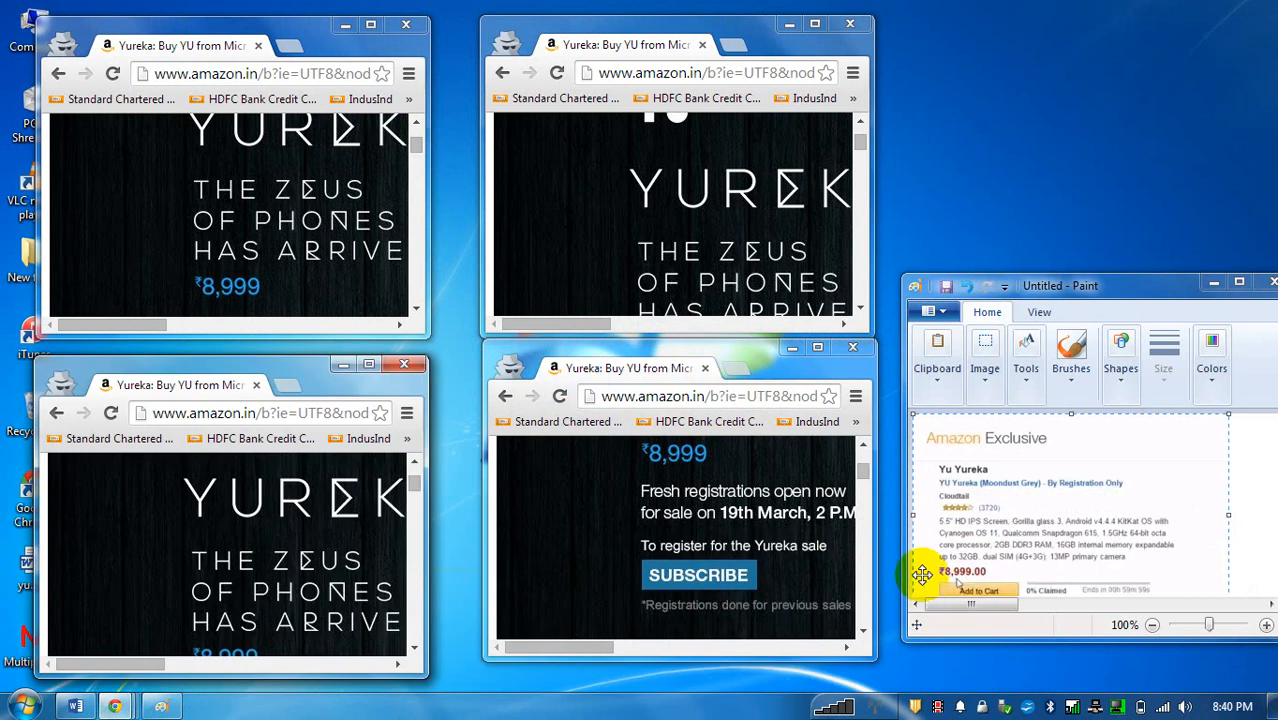
Line the screenshot window up over the top-left Yureka page, then park it to the right.
drag(1060, 284, 260, 18)
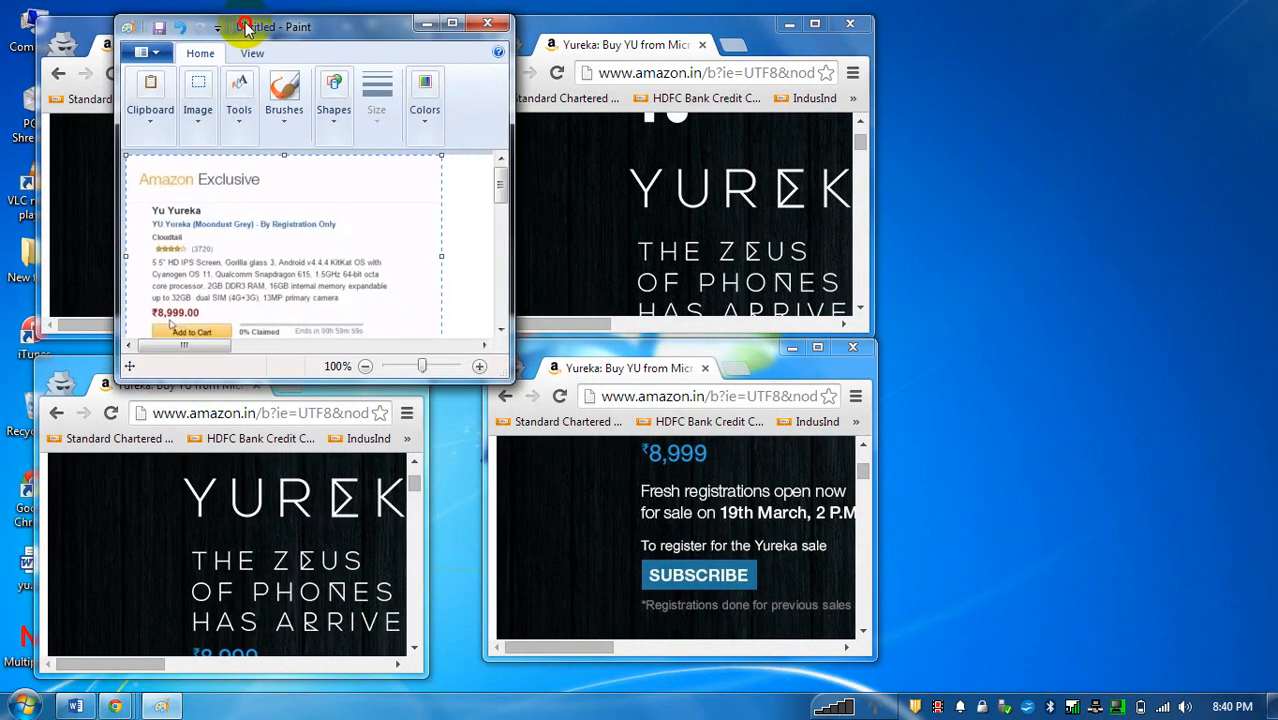
drag(250, 28, 280, 36)
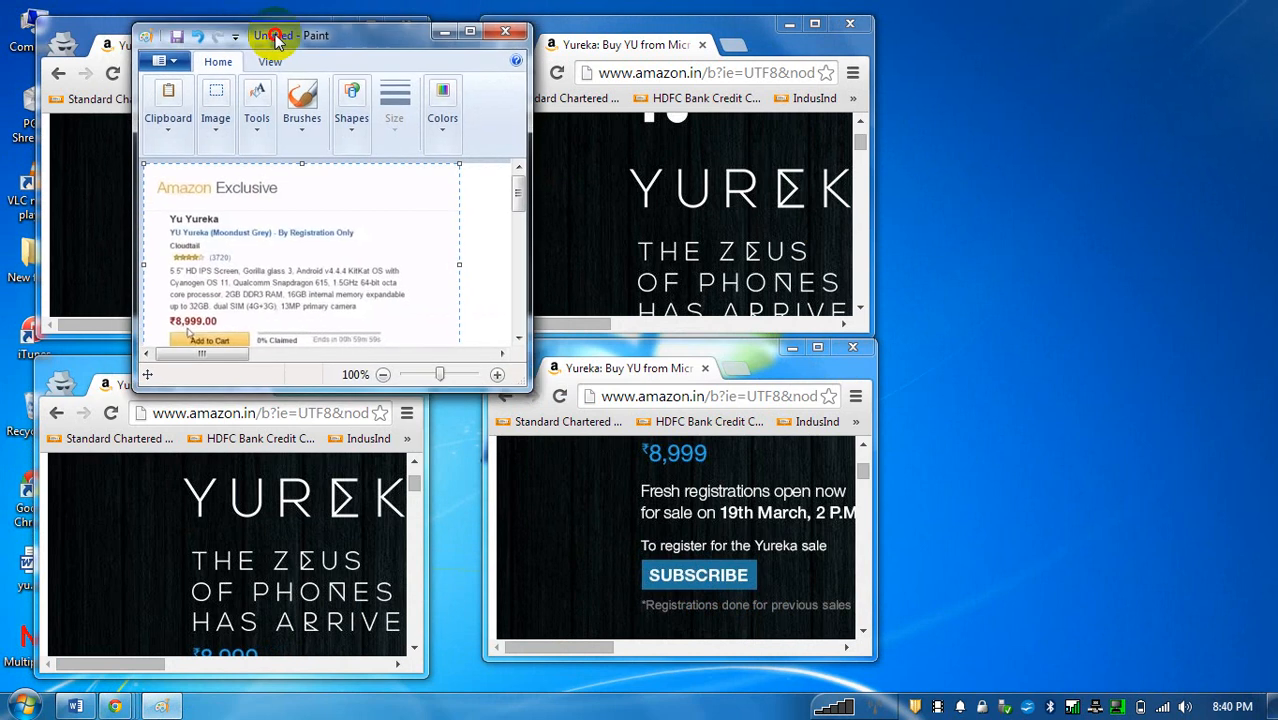
drag(290, 36, 1080, 76)
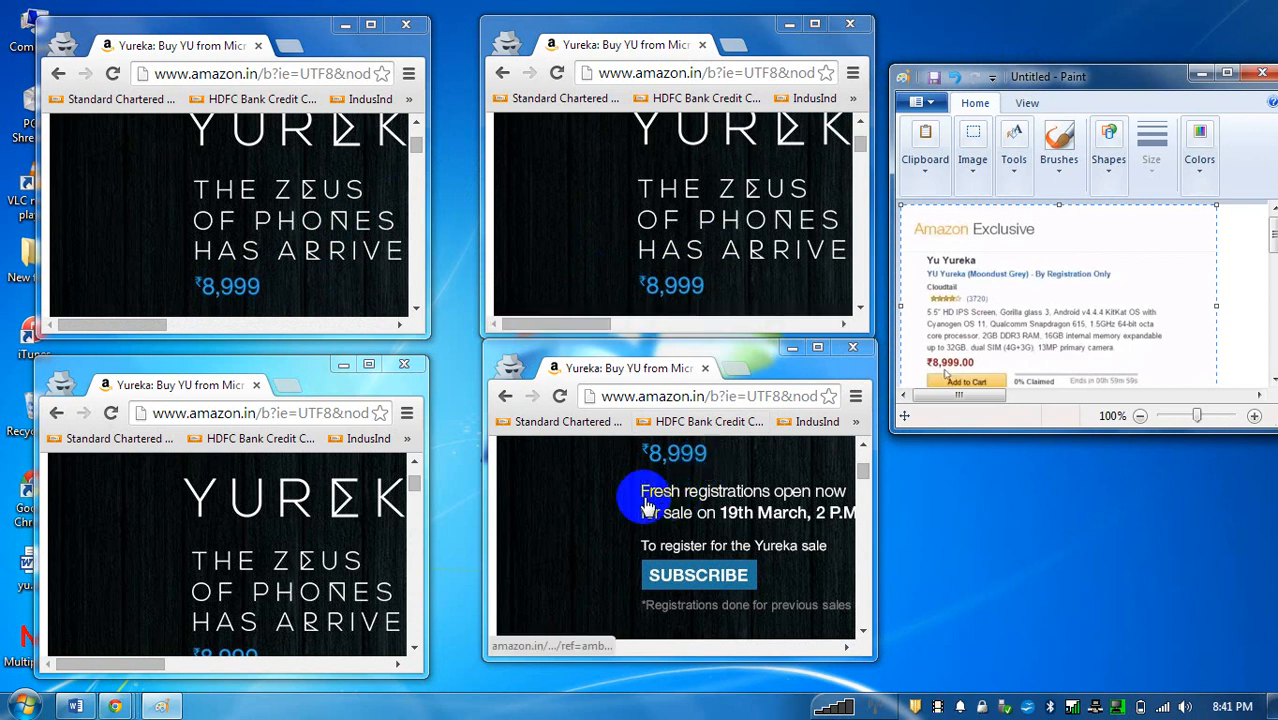
mouse_move(464, 242)
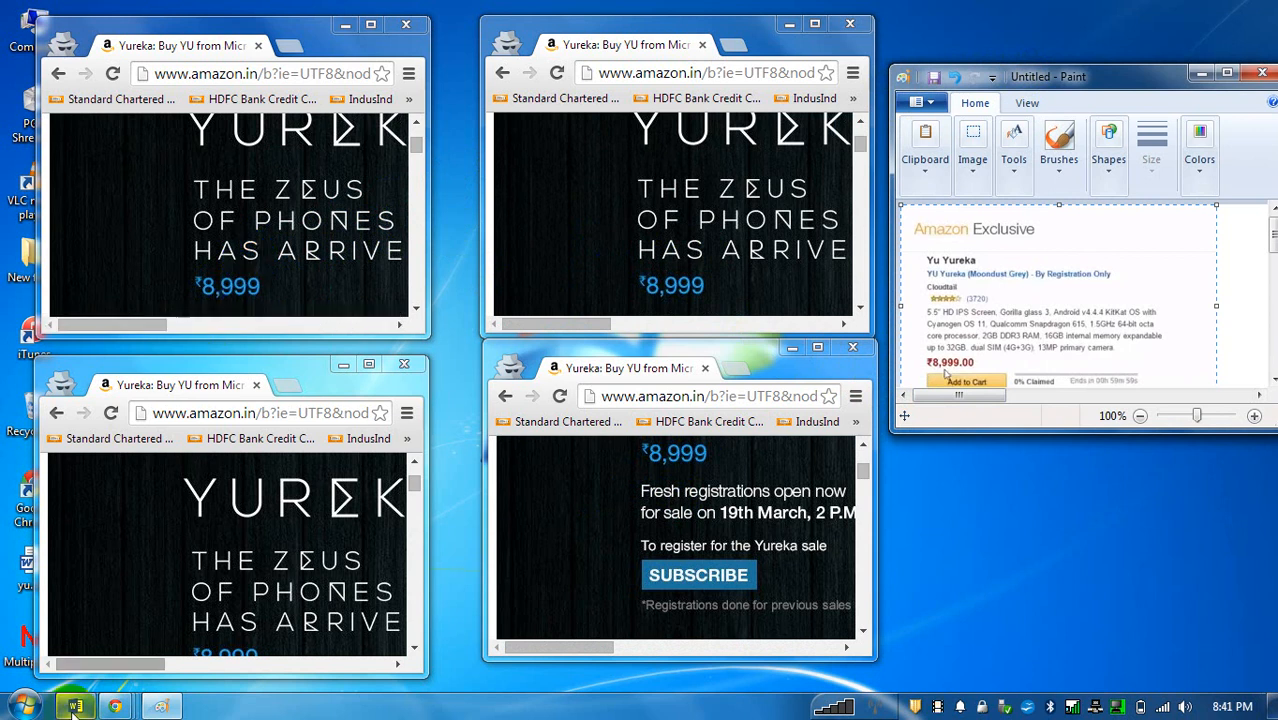
Switch to yu.doc showing the Upcoming Deal and ₹8,999 Add to Cart screenshots.
click(74, 704)
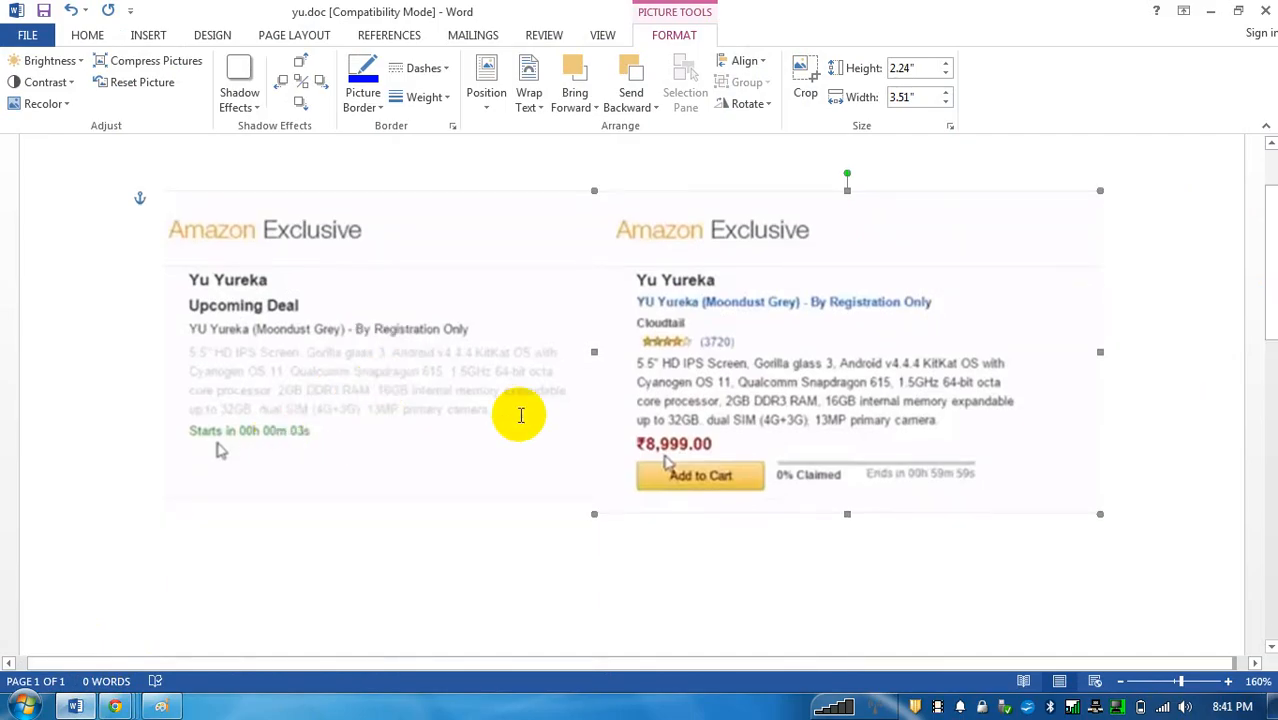
mouse_move(910, 258)
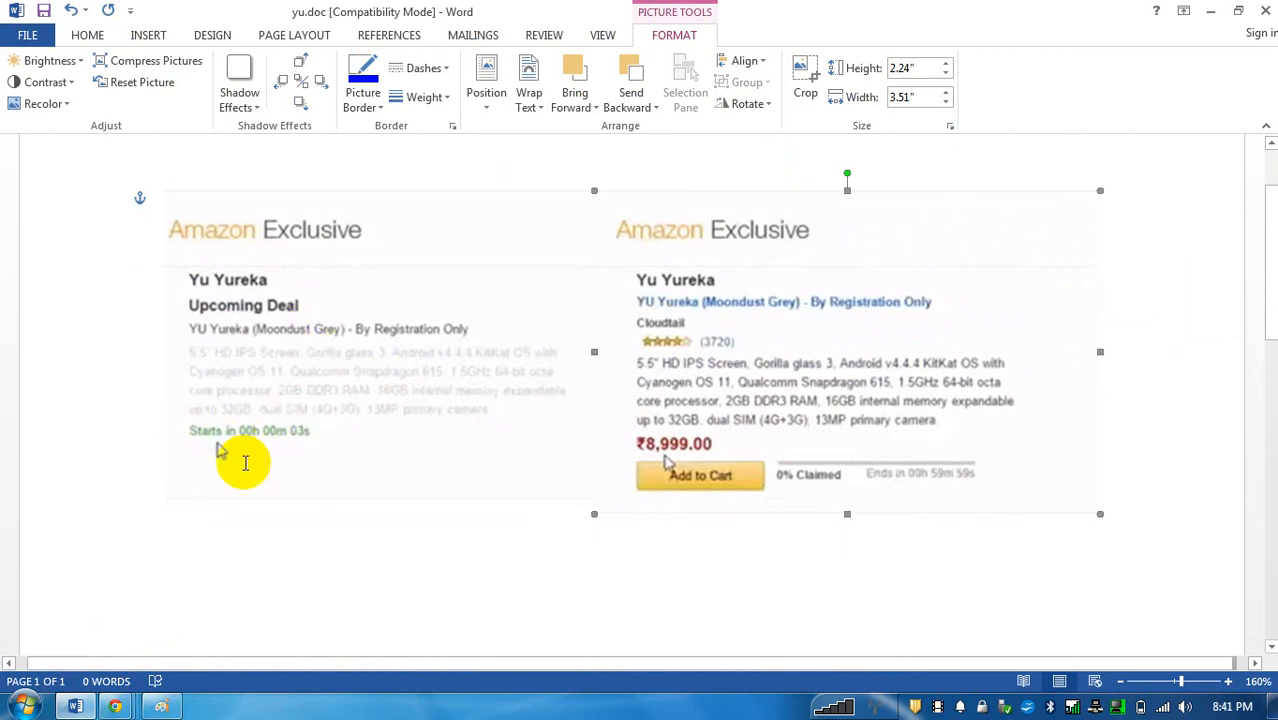
mouse_move(224, 476)
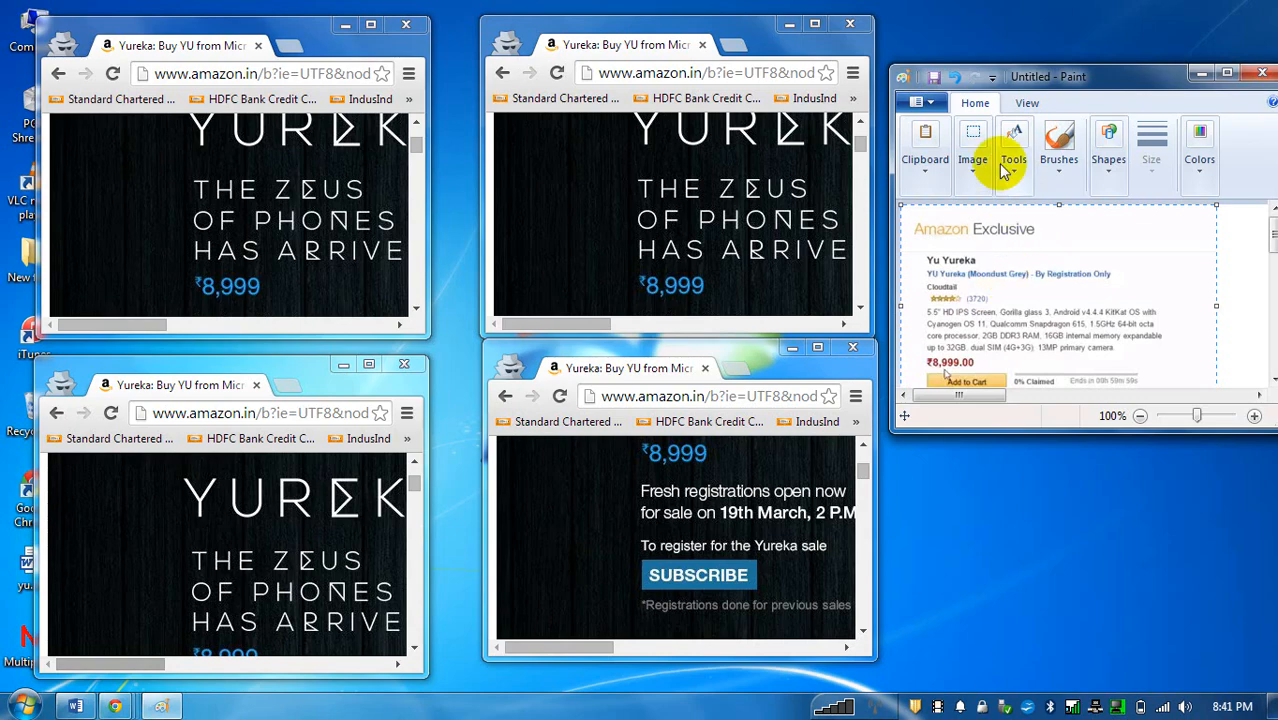
Overlay the Add to Cart screenshot on the top-left Chrome window to compare, then move it back right.
drag(1048, 76, 346, 28)
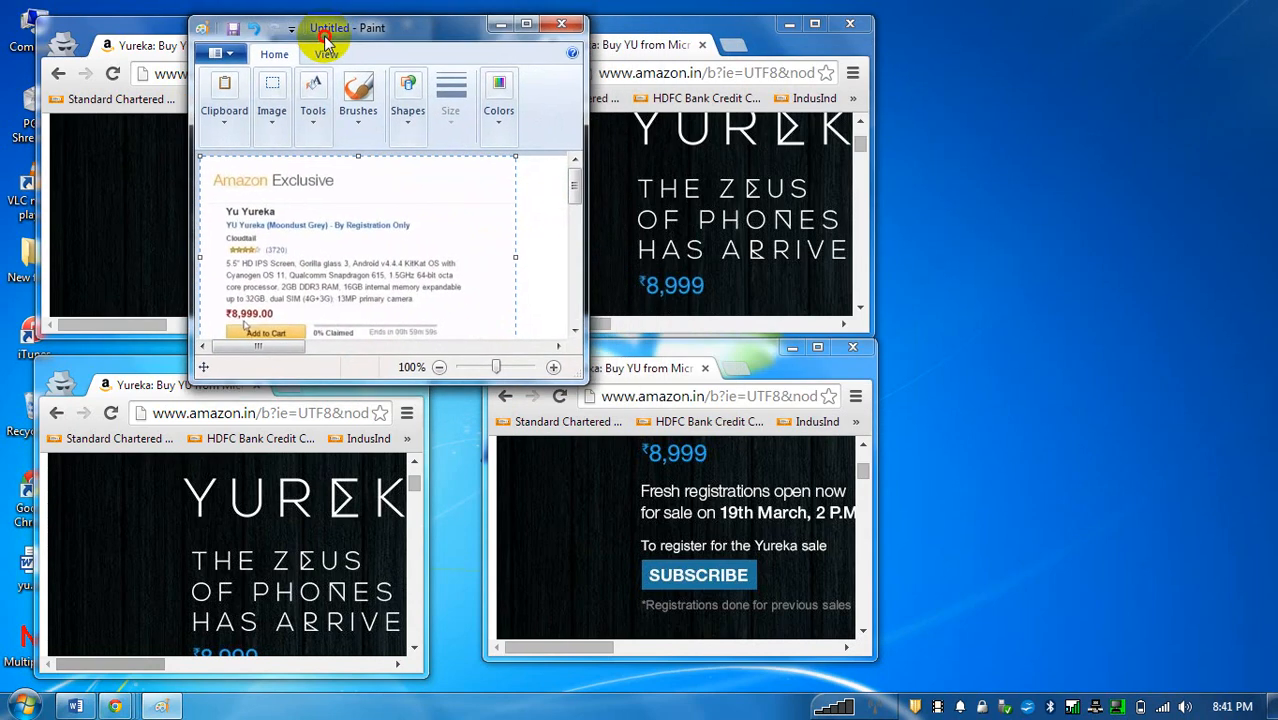
drag(346, 28, 328, 12)
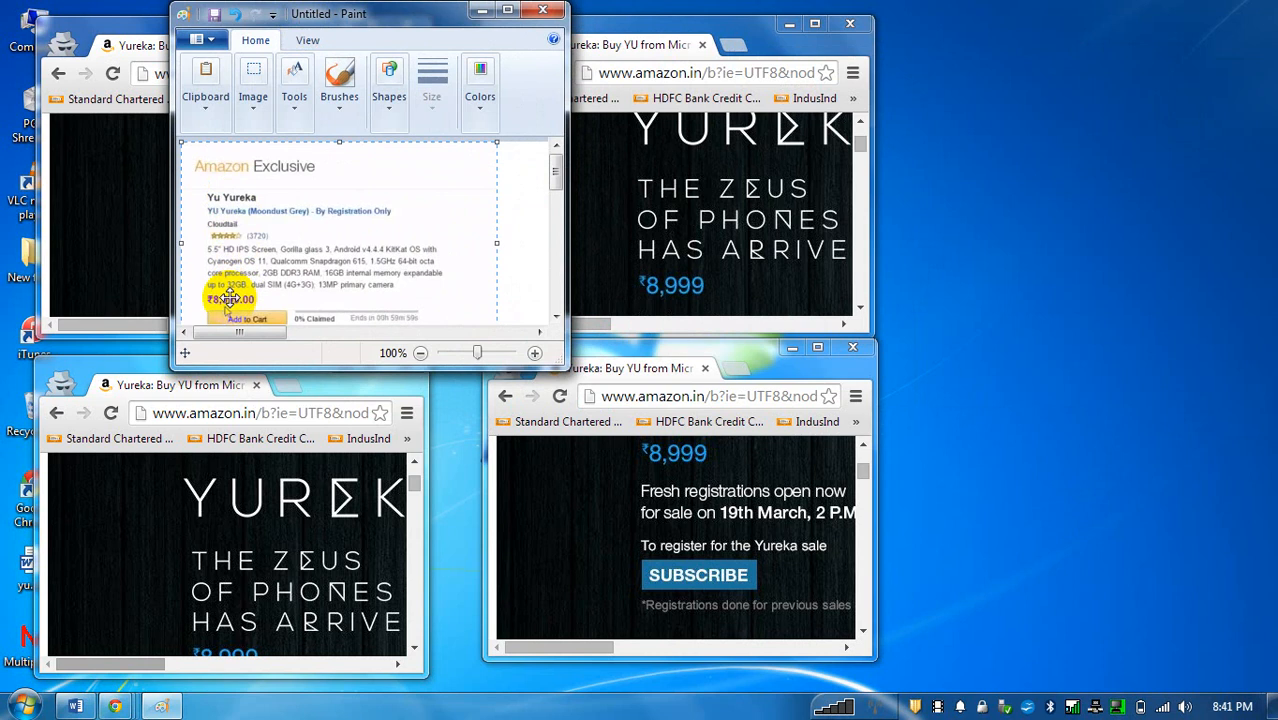
drag(328, 12, 960, 36)
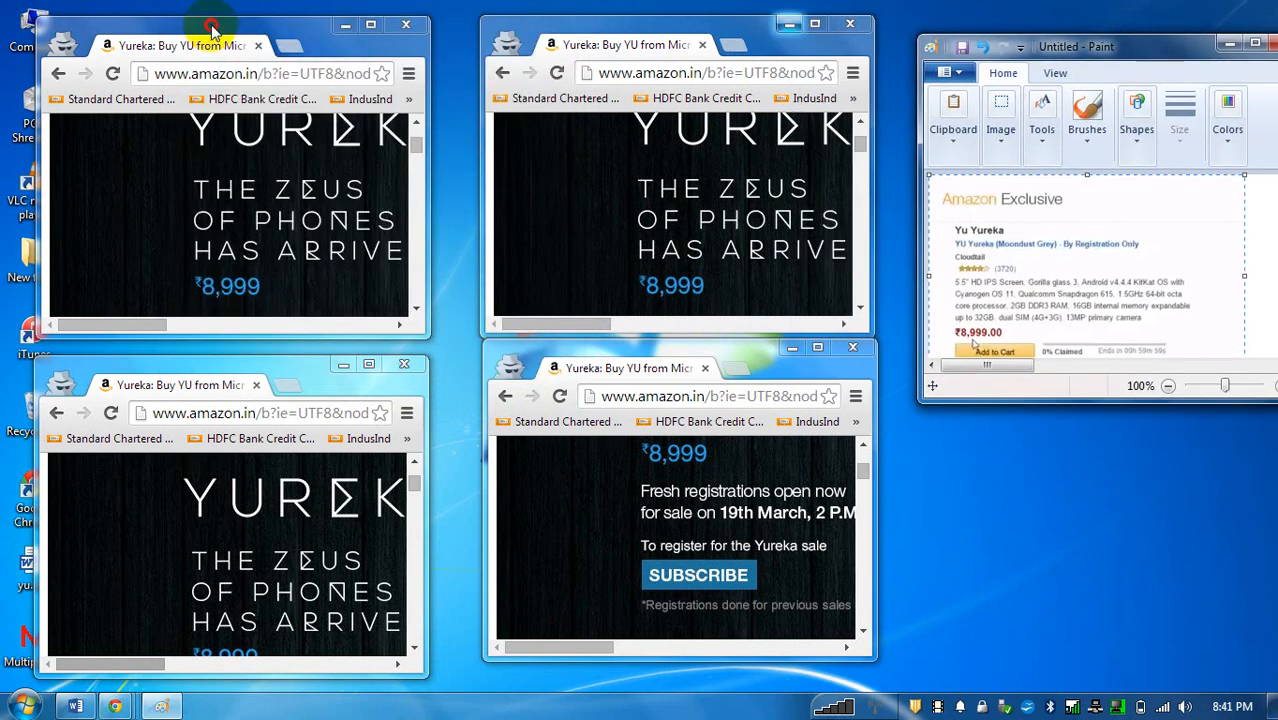
mouse_move(346, 18)
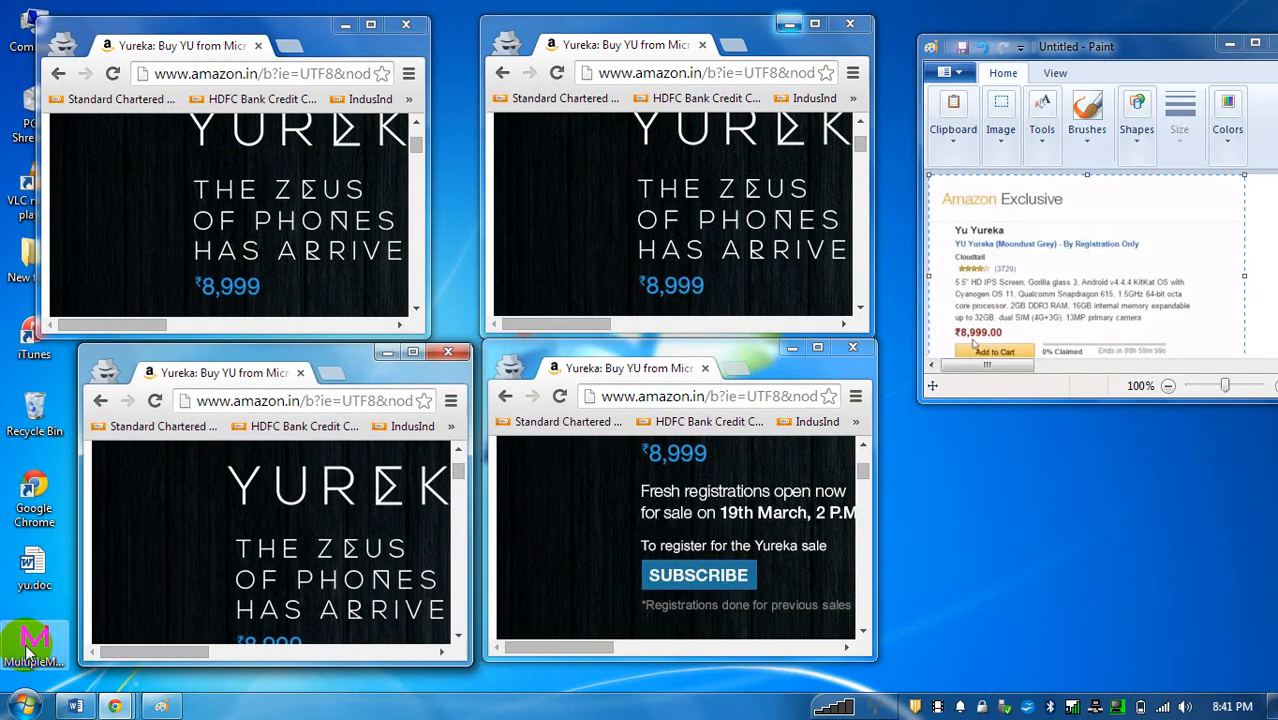
Launch Multiple Mouse Clicker with its four enabled 1000-click positions.
click(32, 640)
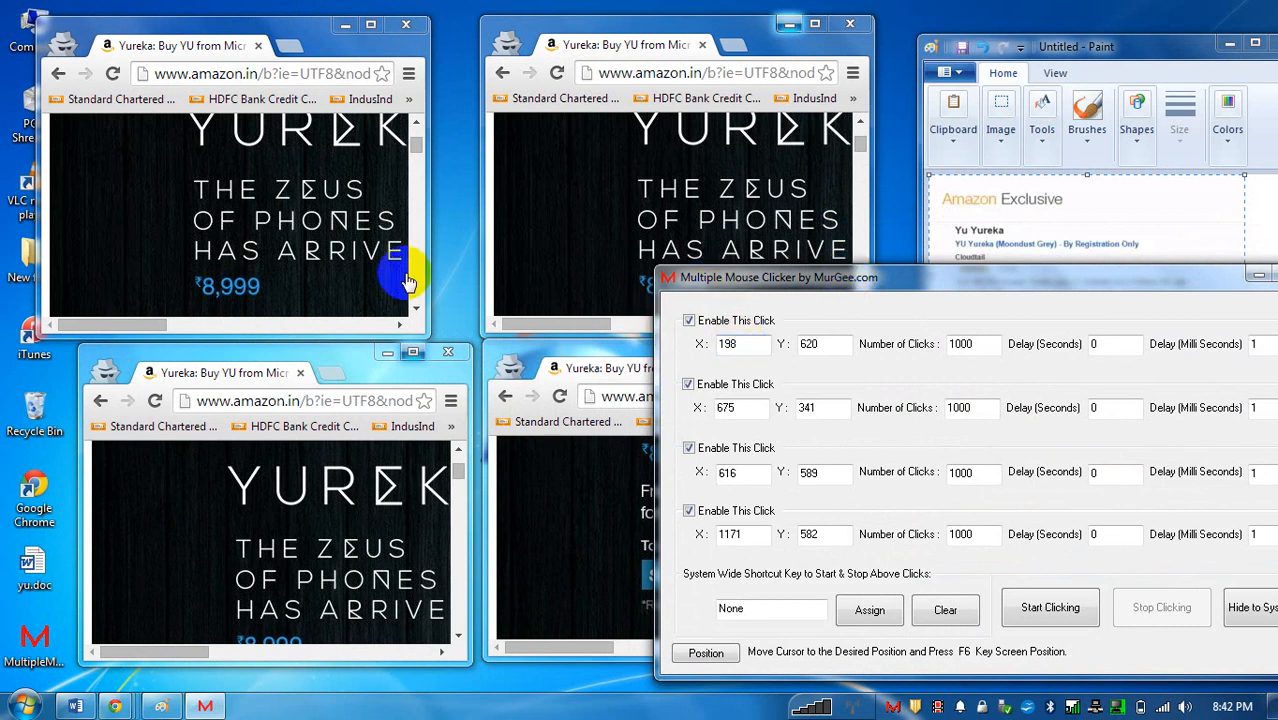
mouse_move(228, 288)
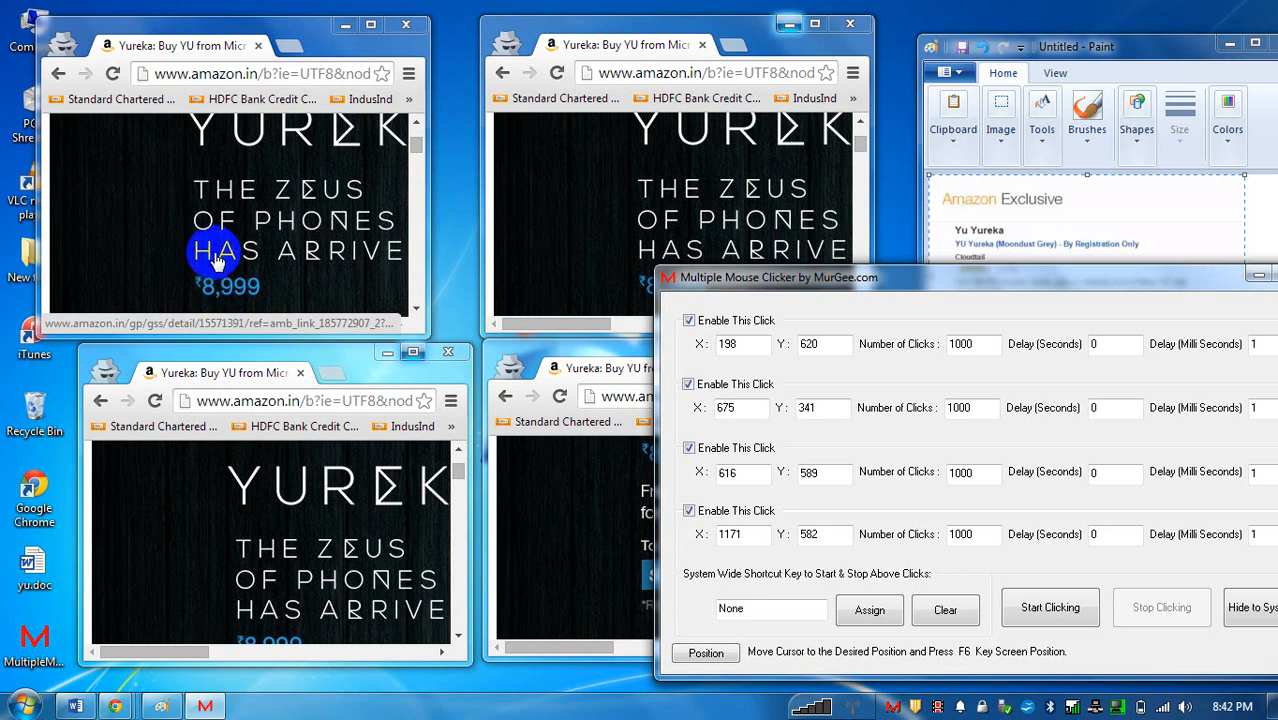
mouse_move(244, 272)
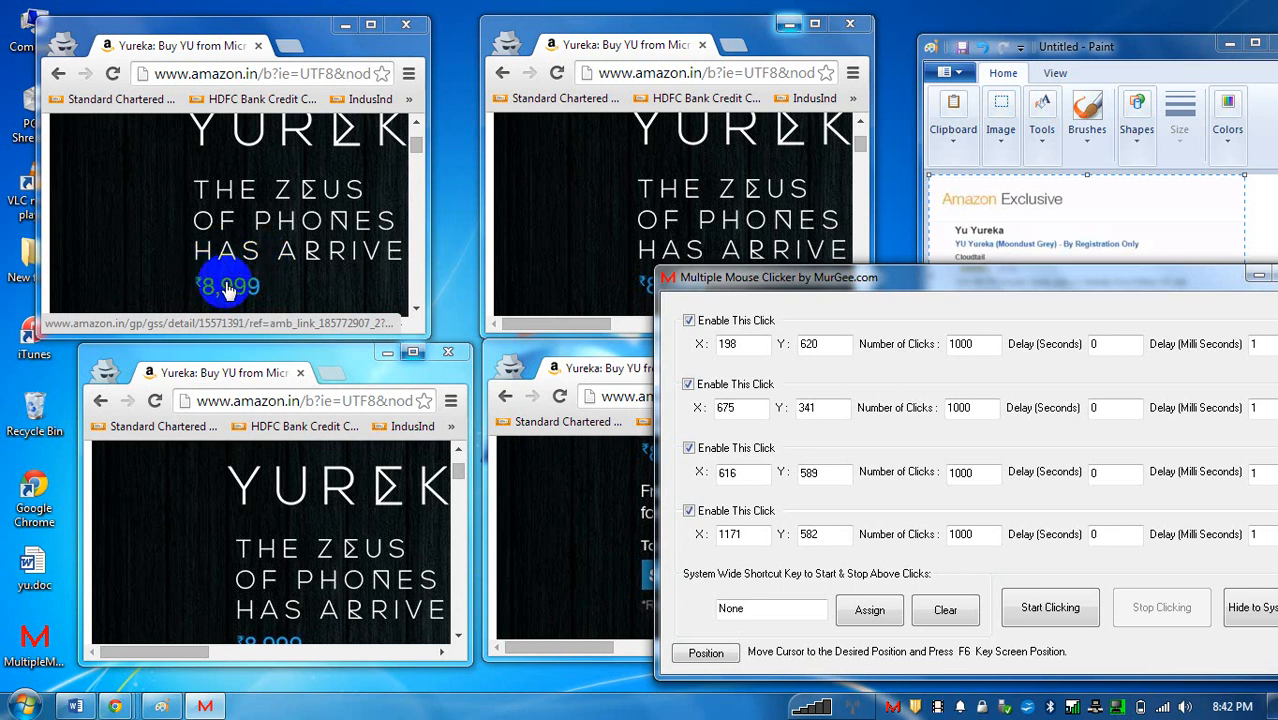
mouse_move(230, 292)
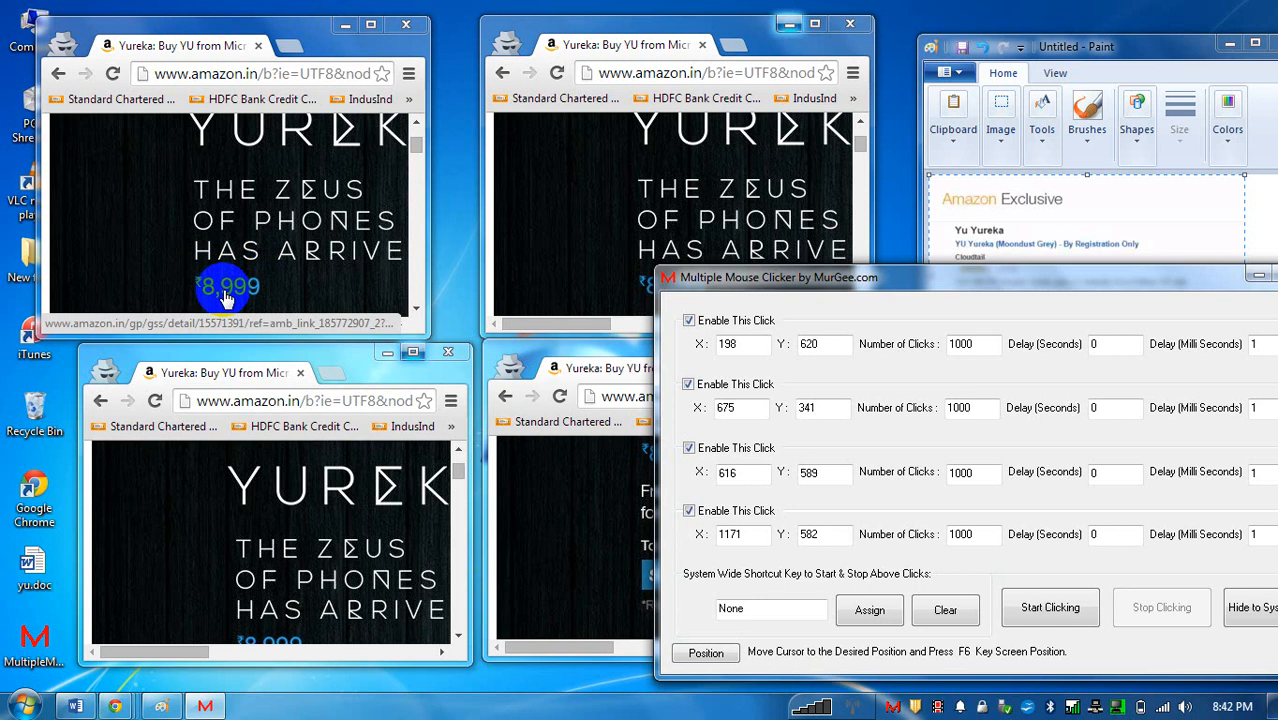
Capture click positions 238,309, 733,304 and 300,654 as Click 1, 2 and 3 over the Yureka windows.
click(706, 652)
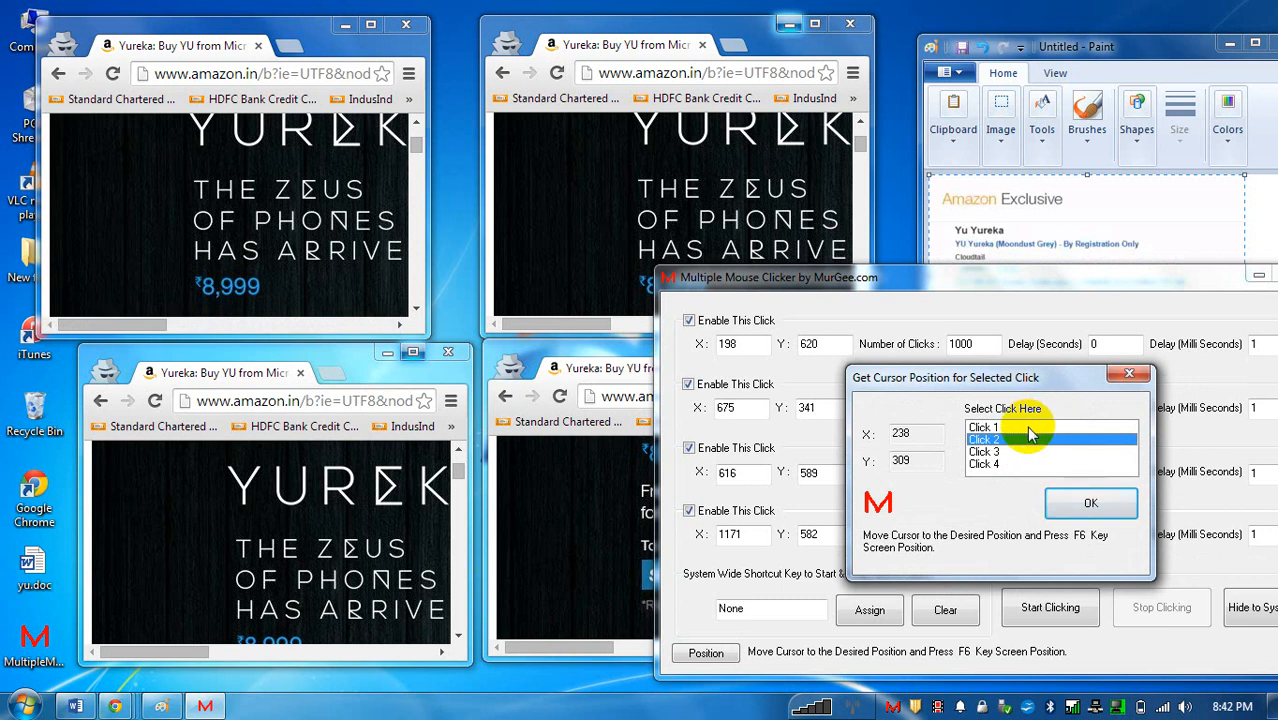
click(1090, 504)
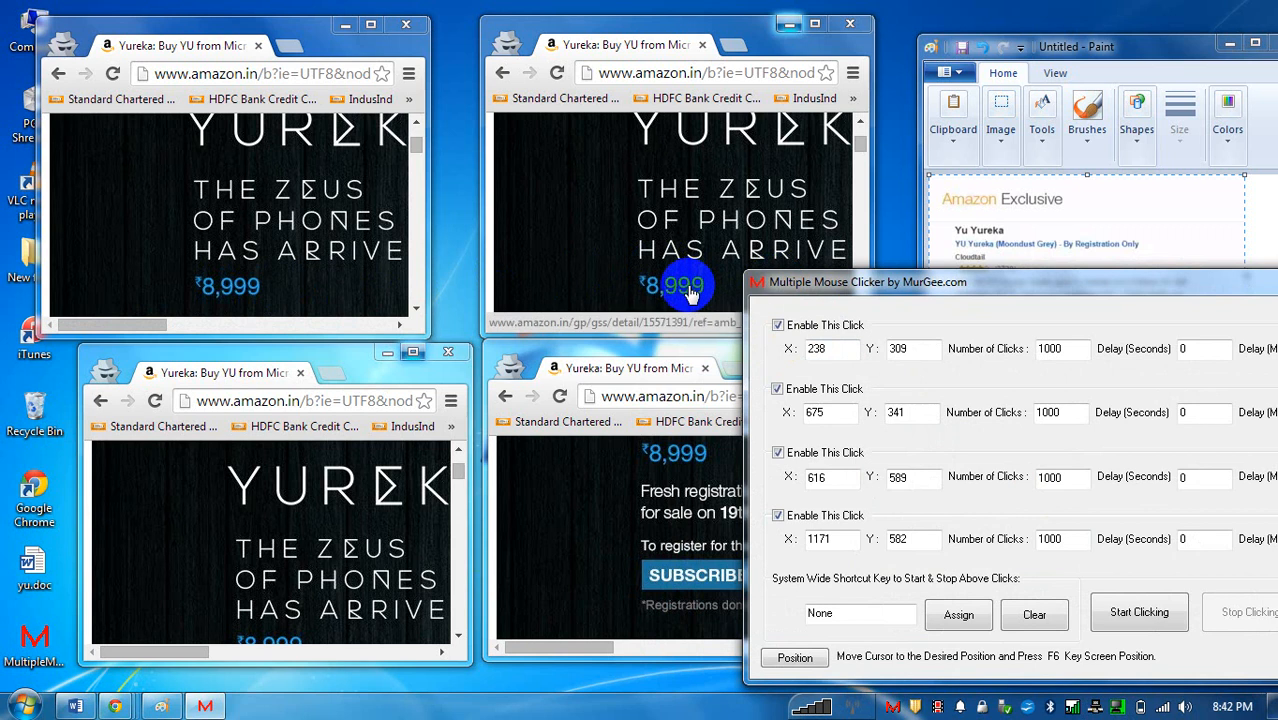
click(796, 656)
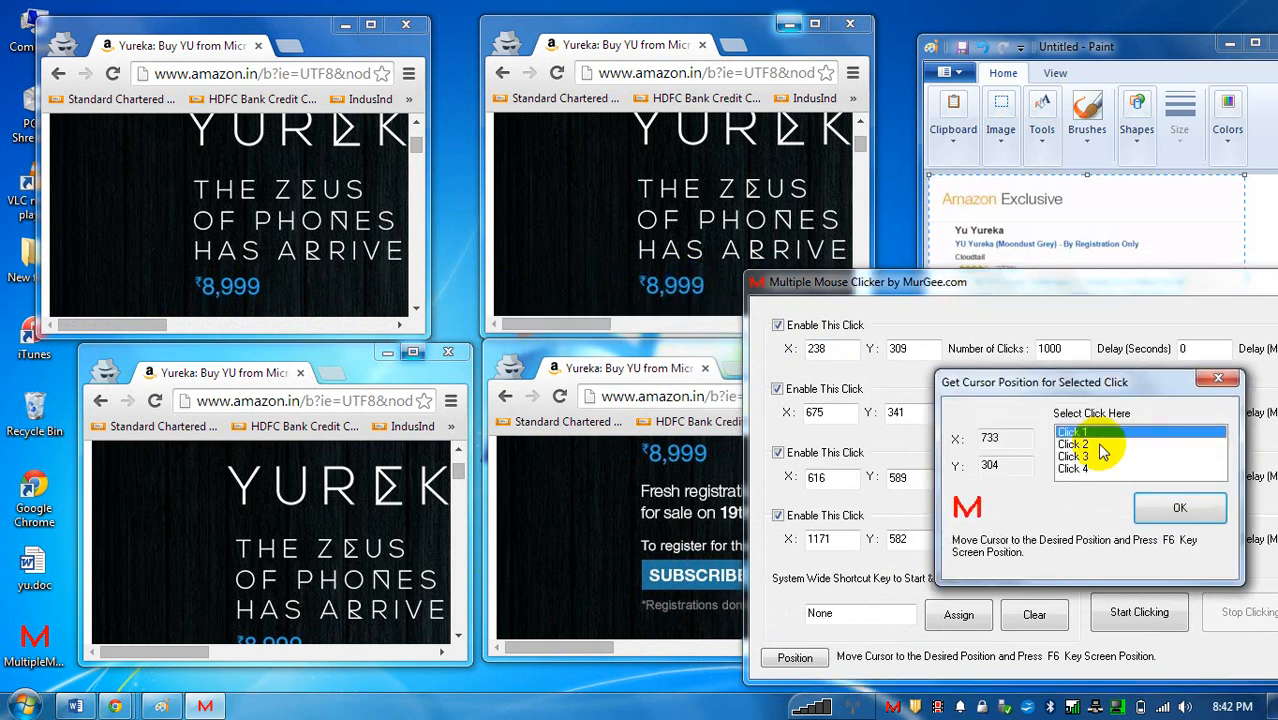
click(1090, 444)
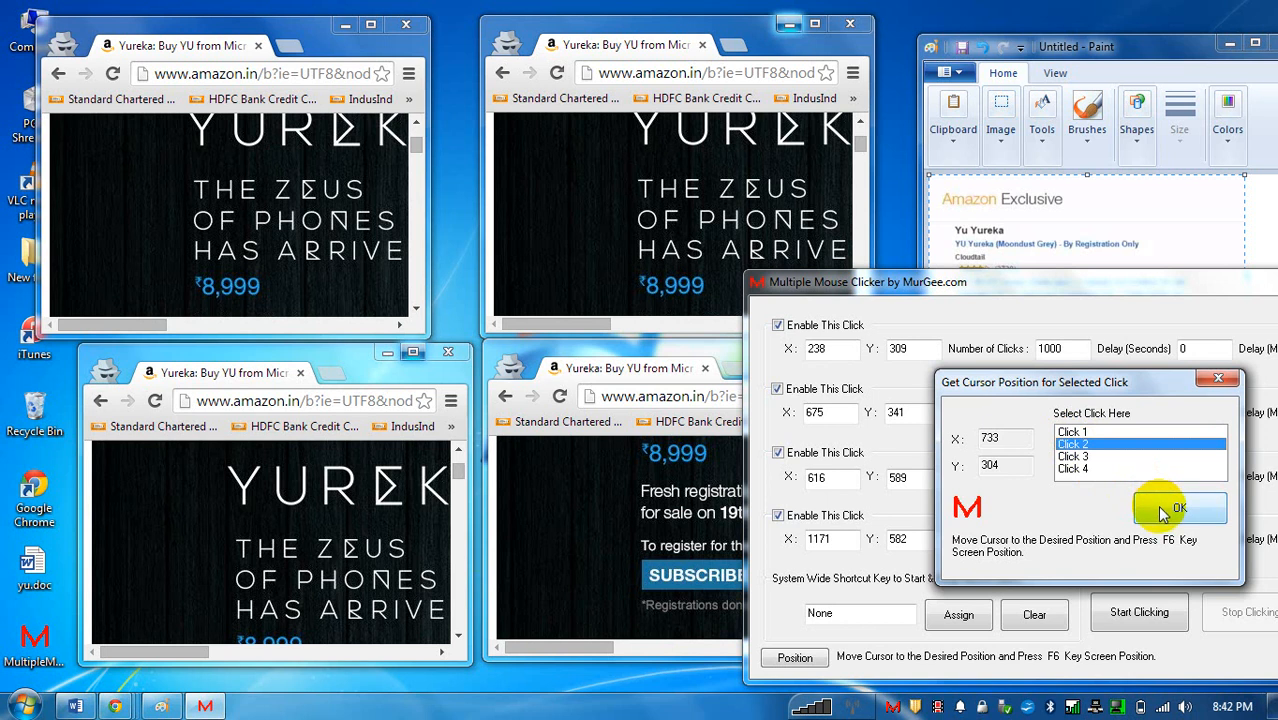
click(1200, 508)
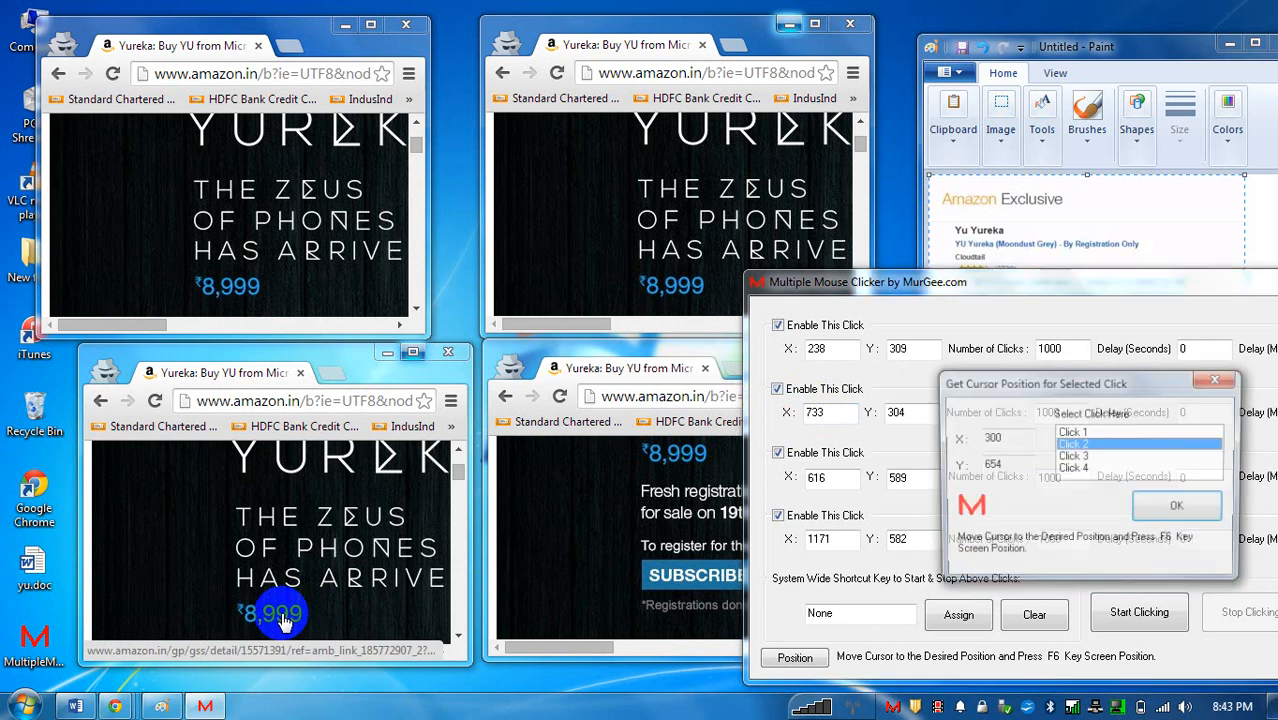
click(1176, 504)
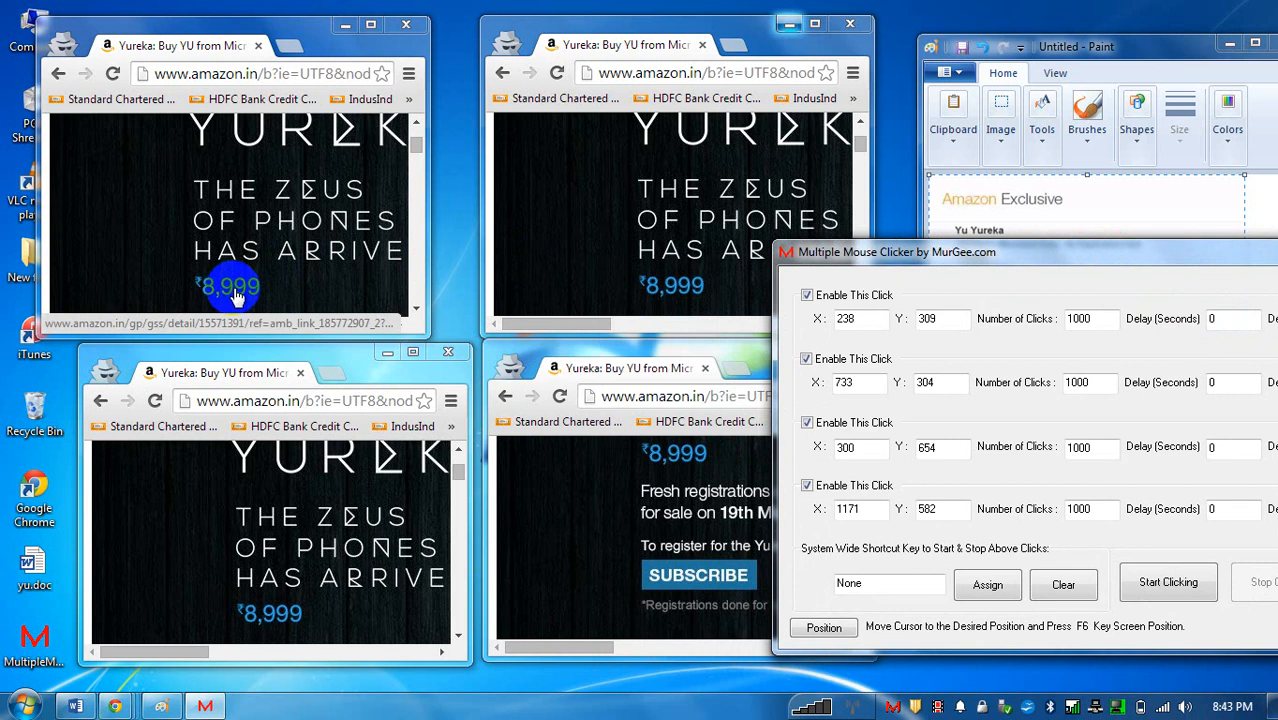
mouse_move(288, 290)
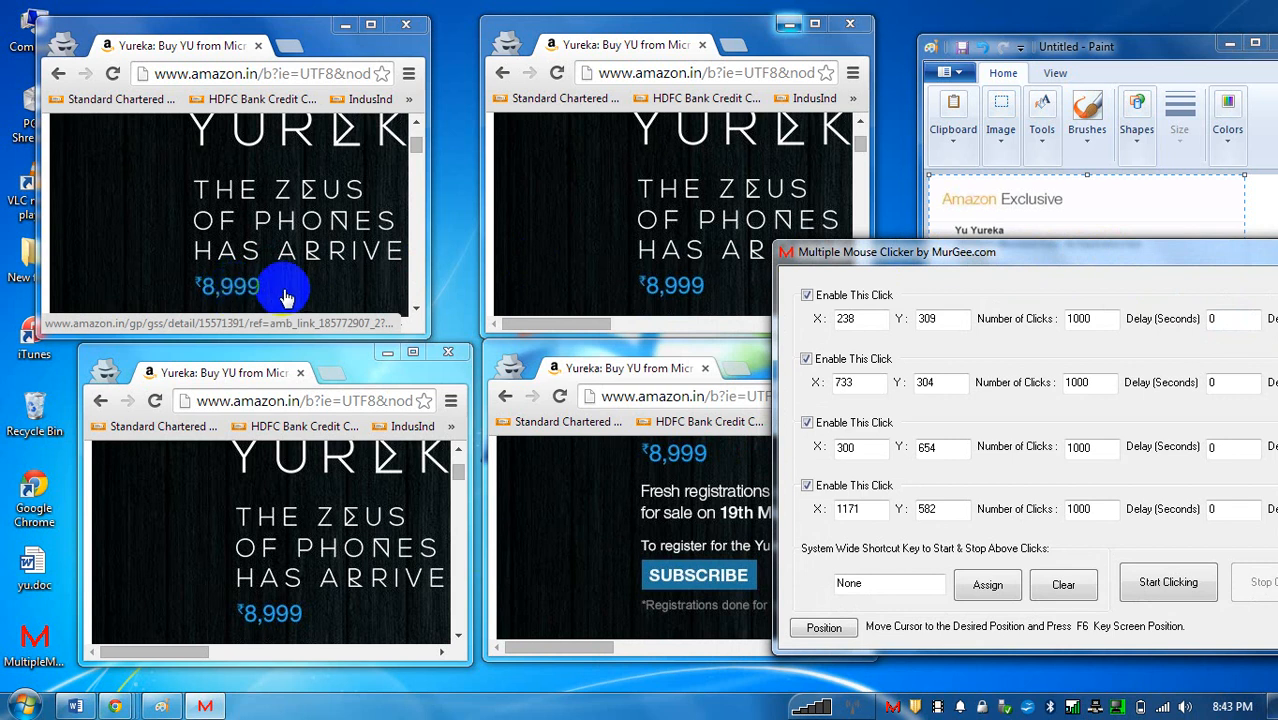
mouse_move(956, 280)
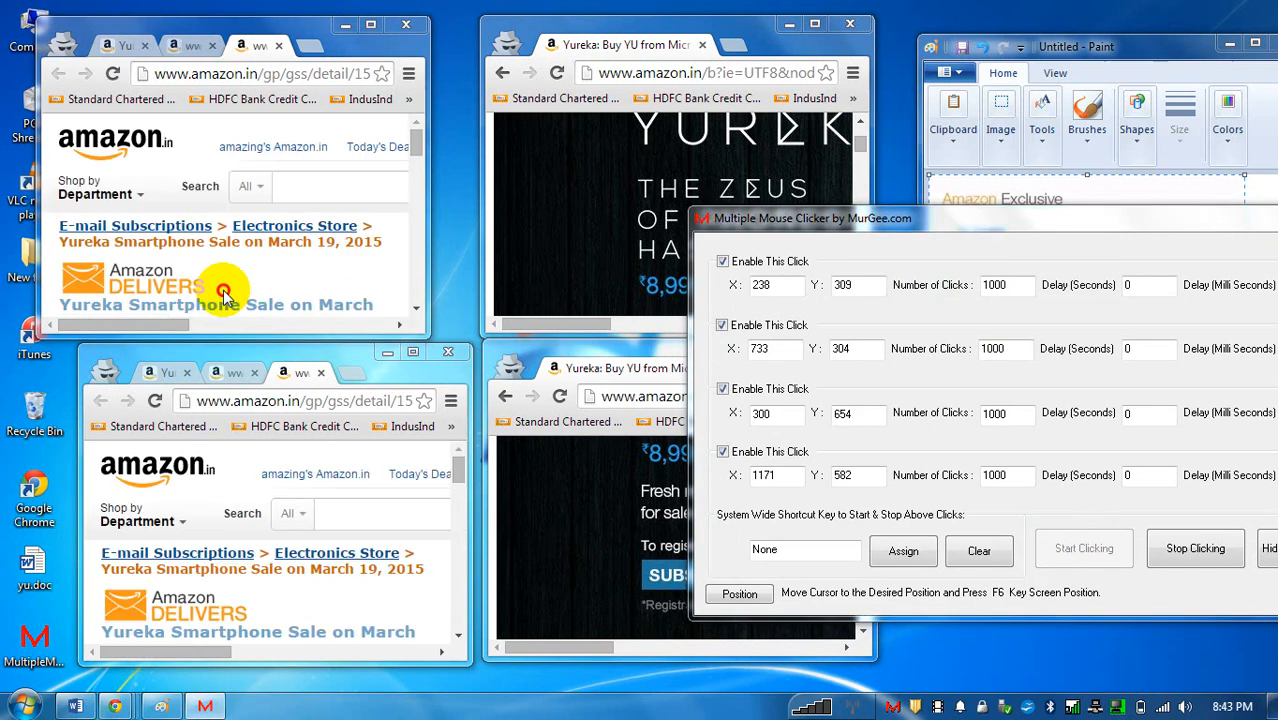
Start the automatic clicking so the Yureka windows open the Smartphone Sale page, then stop.
click(1084, 548)
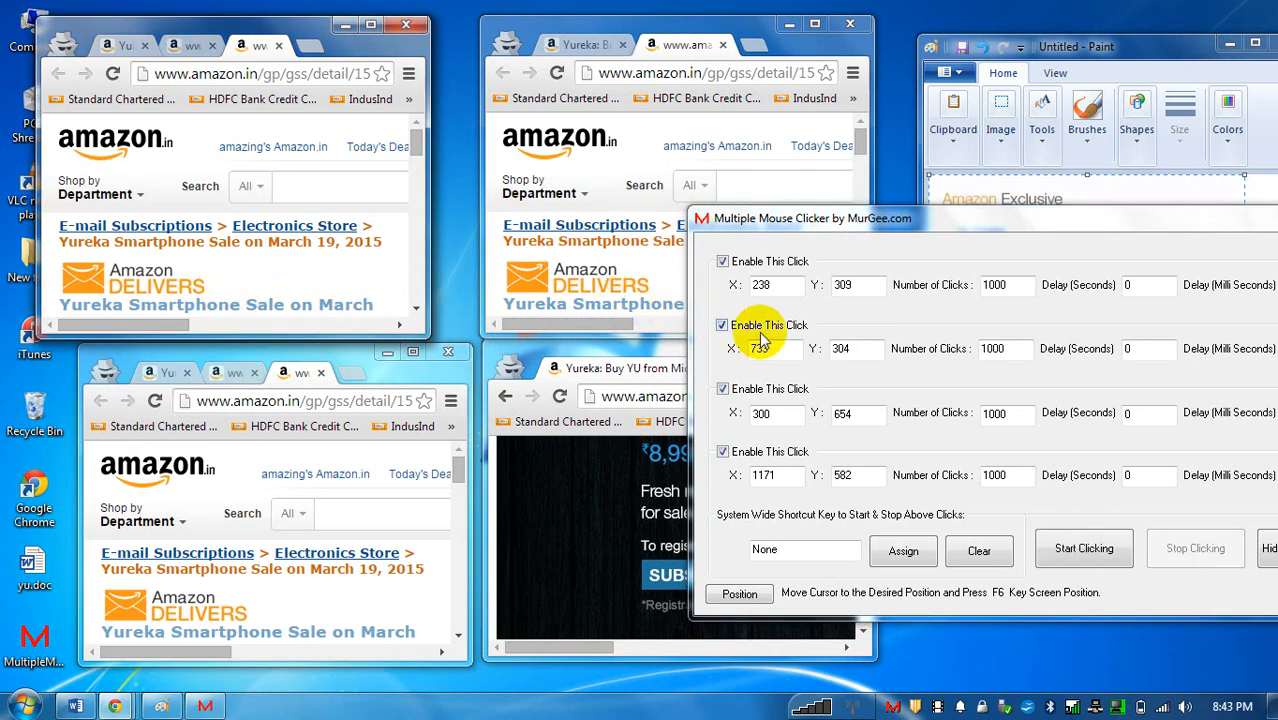
mouse_move(948, 248)
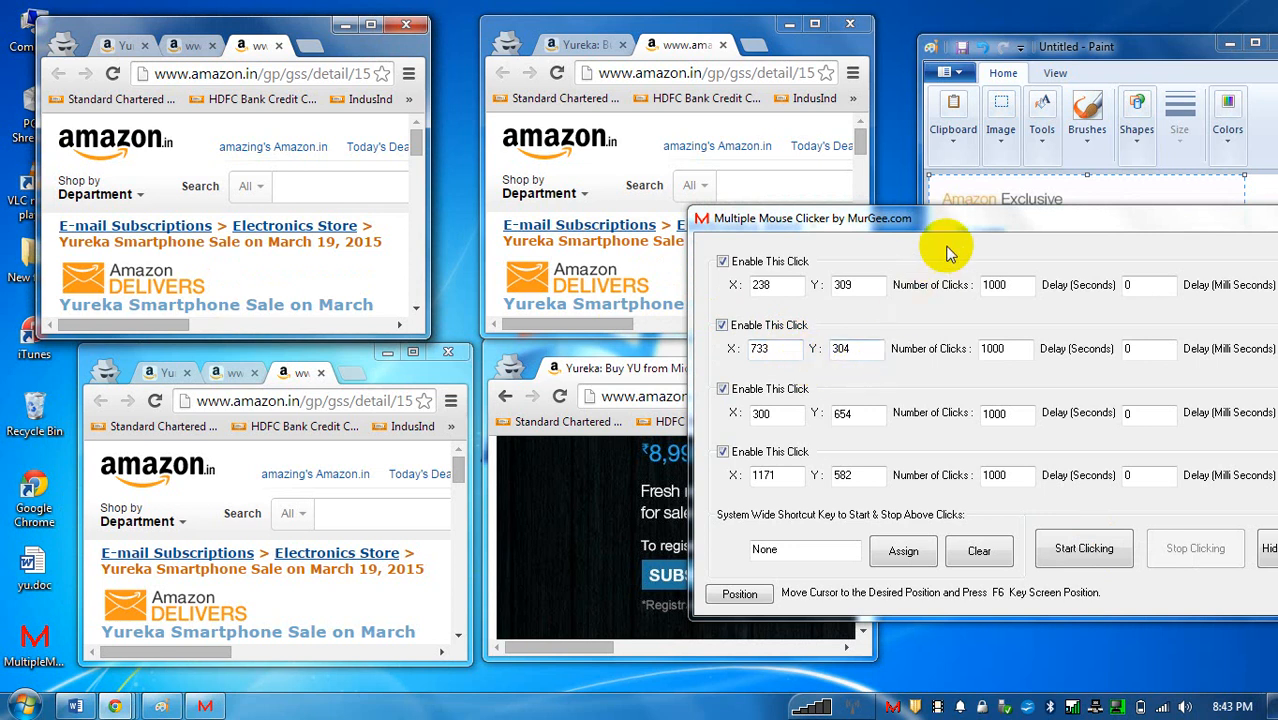
mouse_move(960, 236)
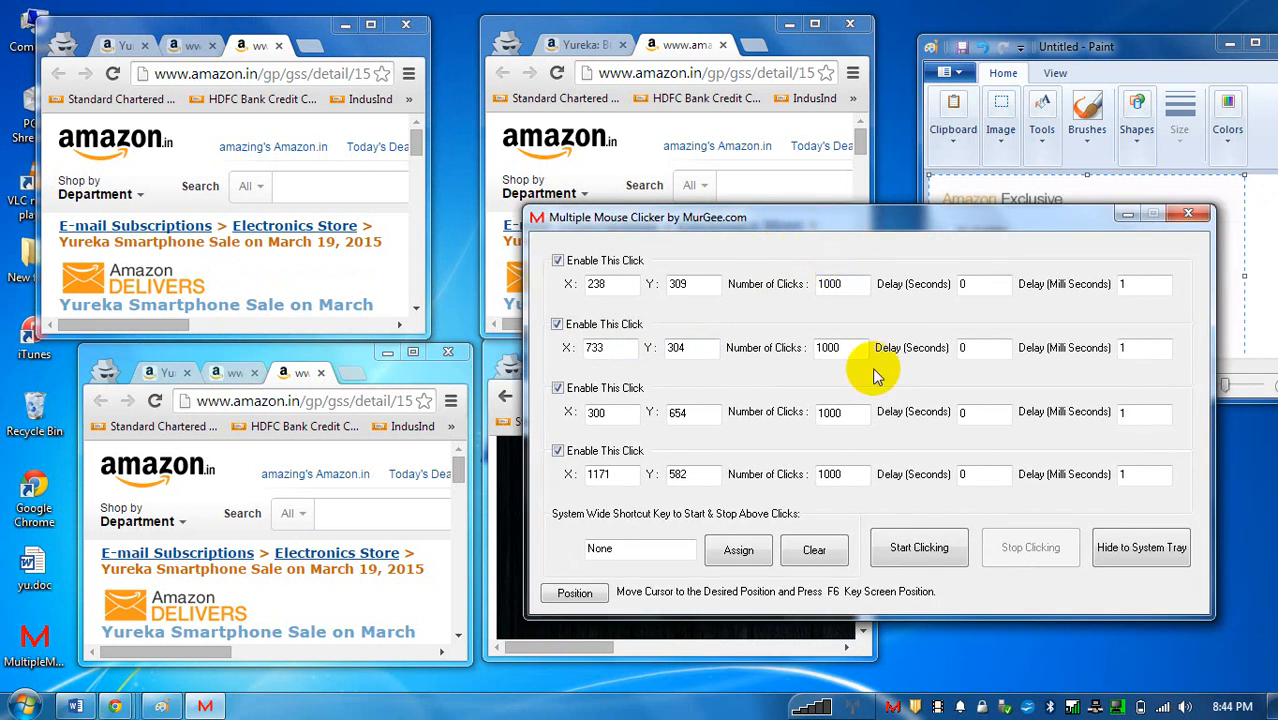
mouse_move(940, 676)
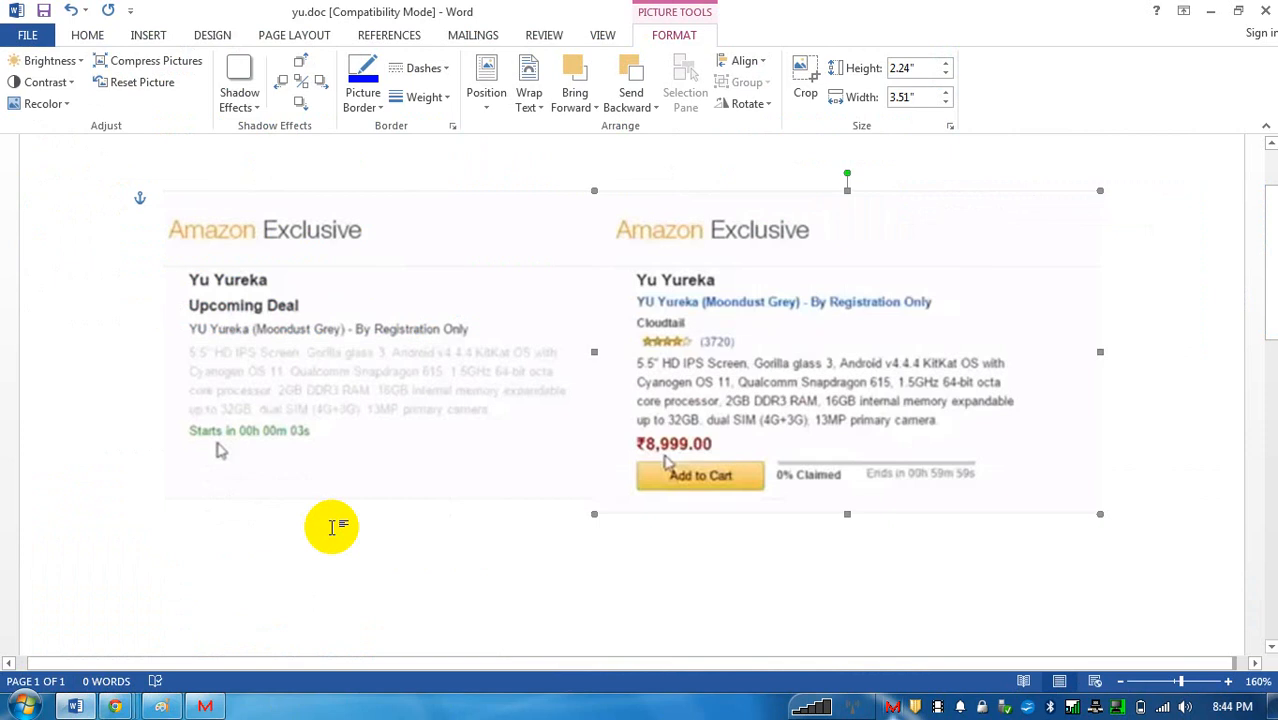
mouse_move(264, 440)
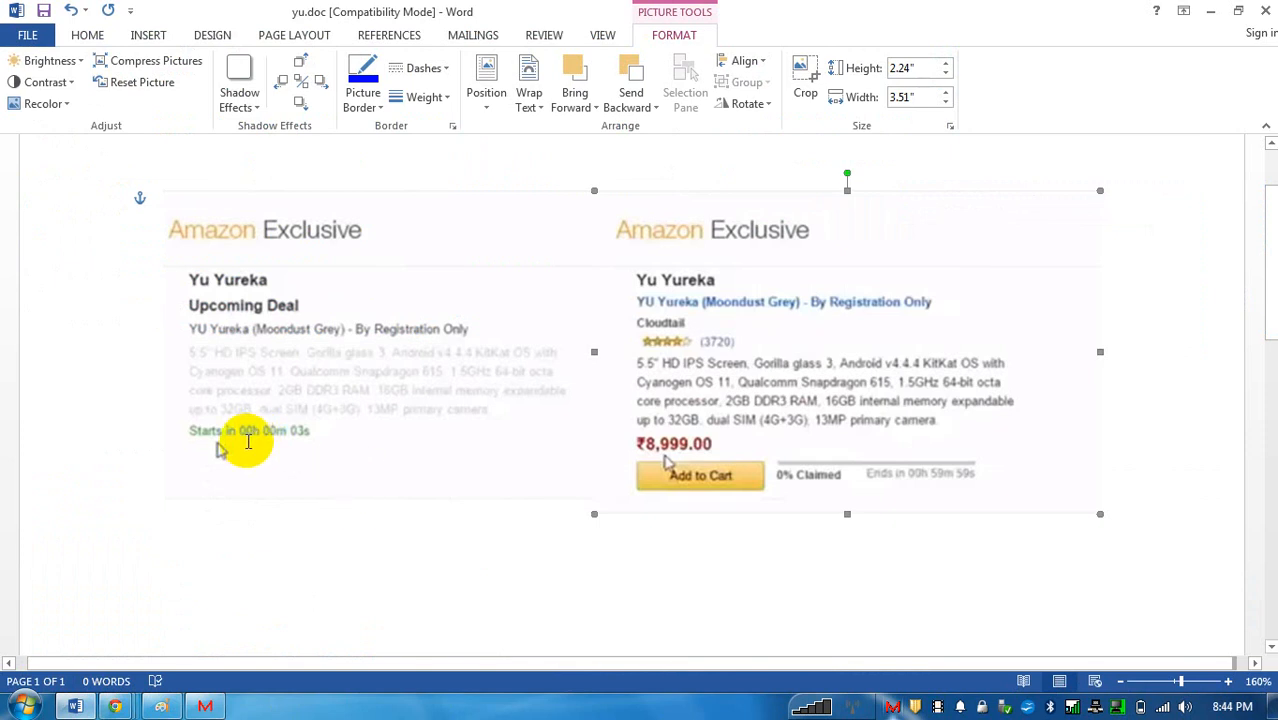
mouse_move(296, 468)
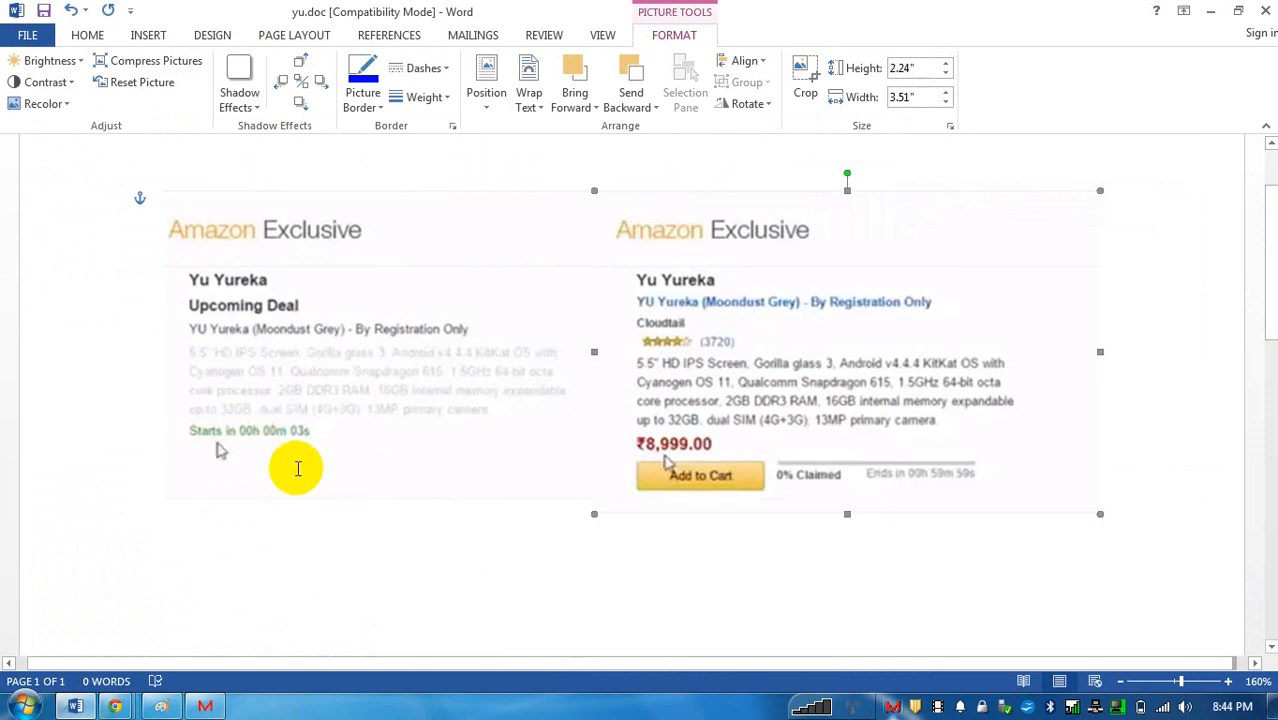